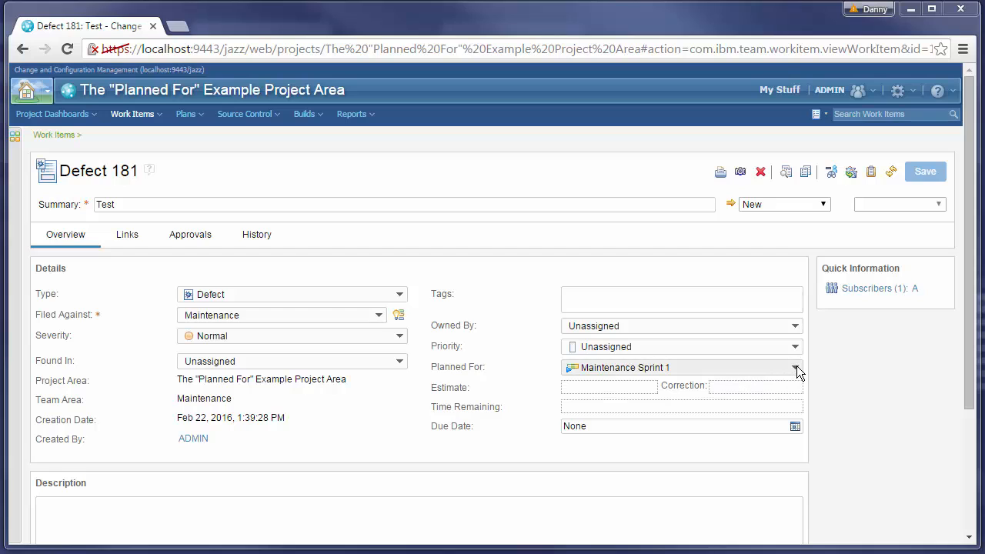
Peek at the Planned For iteration choices and dismiss them unchanged.
click(796, 366)
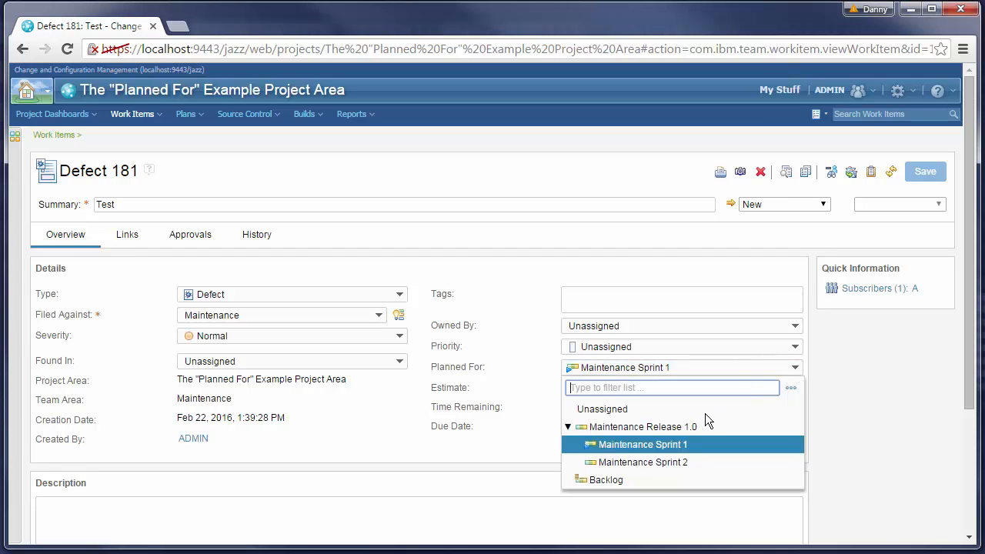
mouse_move(329, 323)
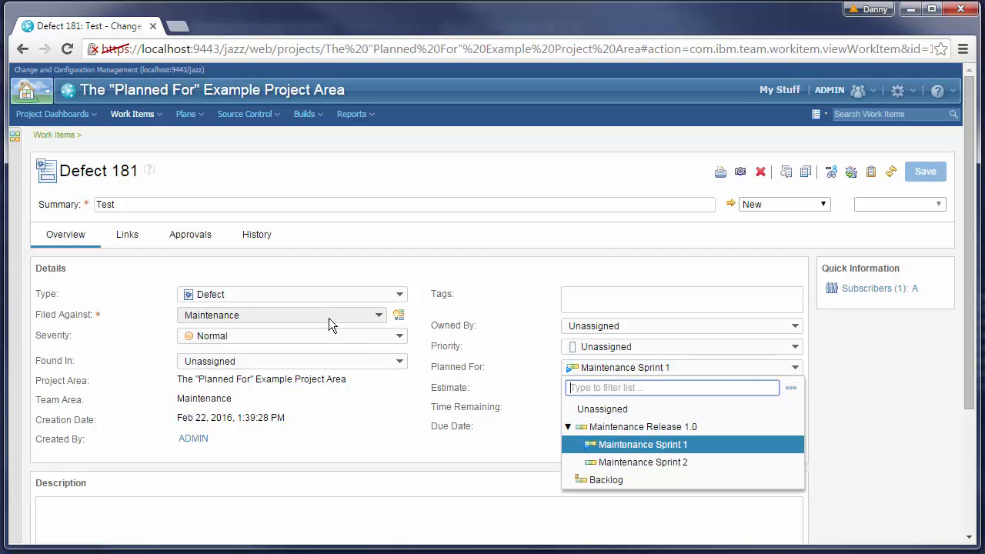
click(377, 314)
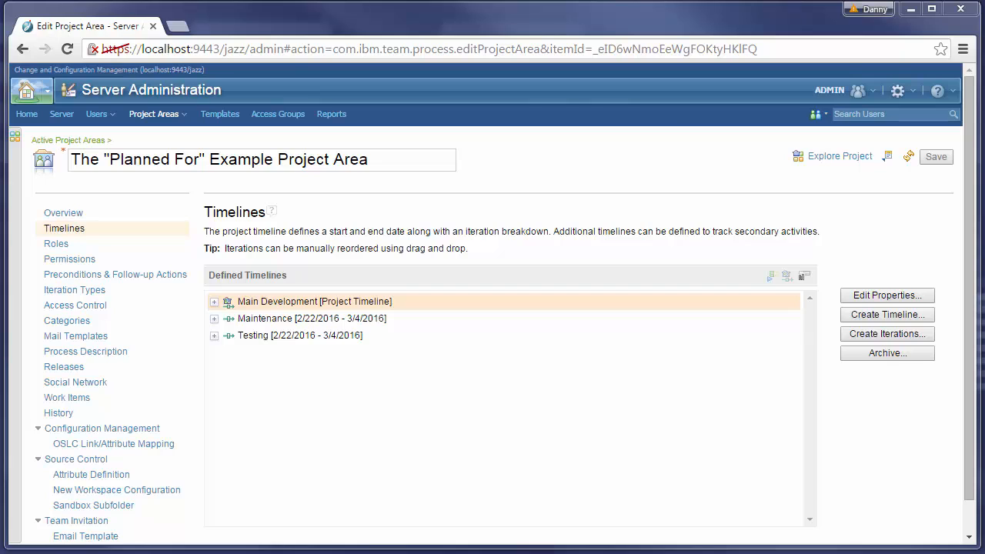
mouse_move(240, 354)
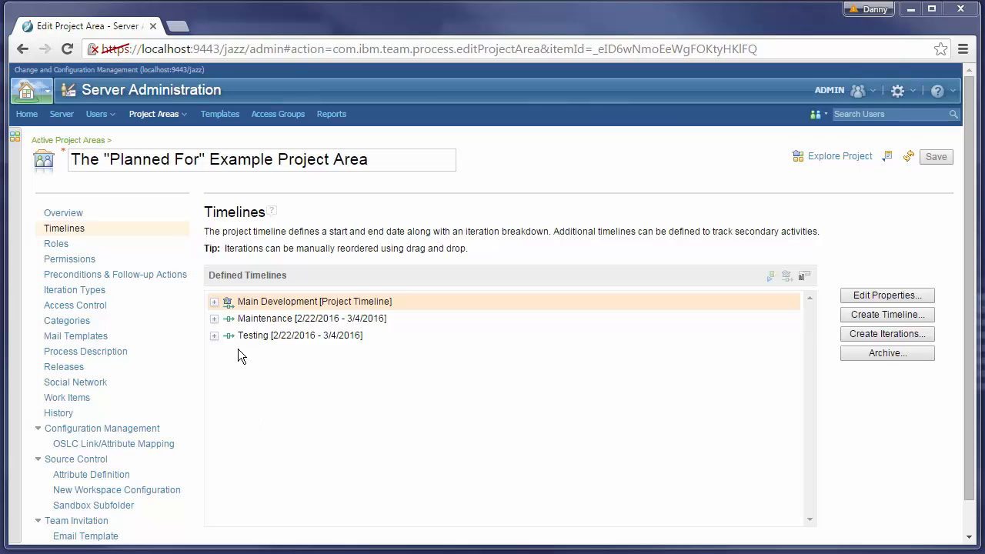
Expand Main Development, Release 1.0, Maintenance and Maintenance Release 1.0 to show their sprints.
click(214, 300)
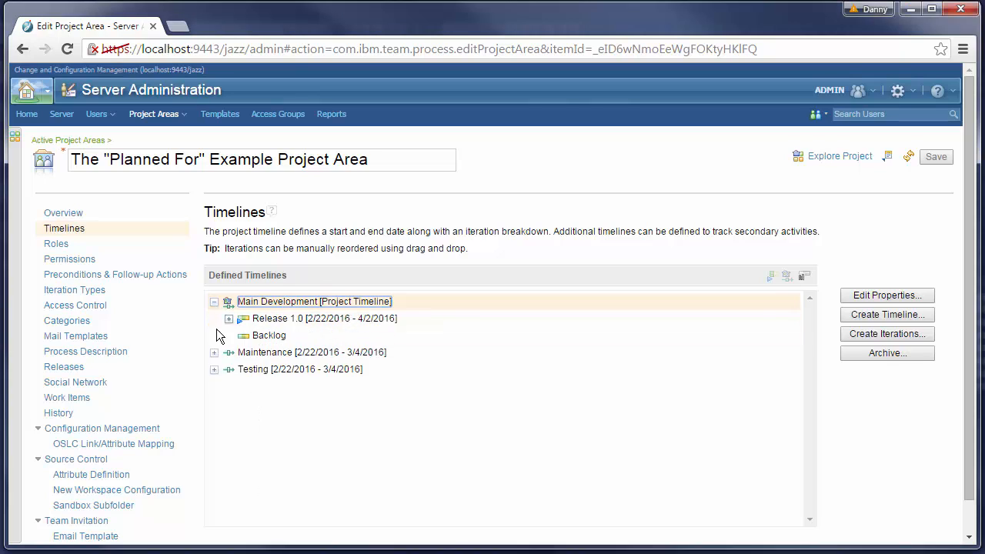
click(228, 317)
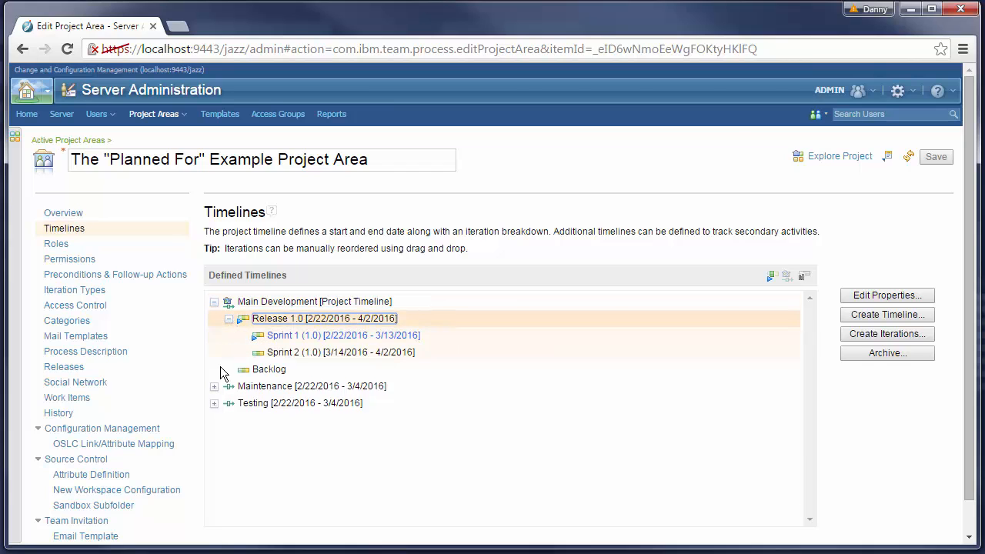
click(214, 387)
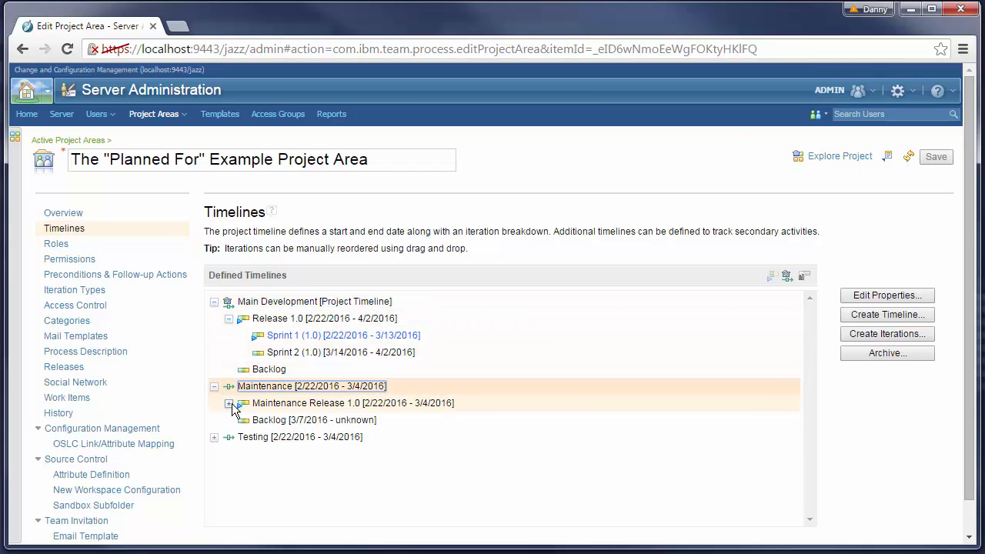
click(228, 403)
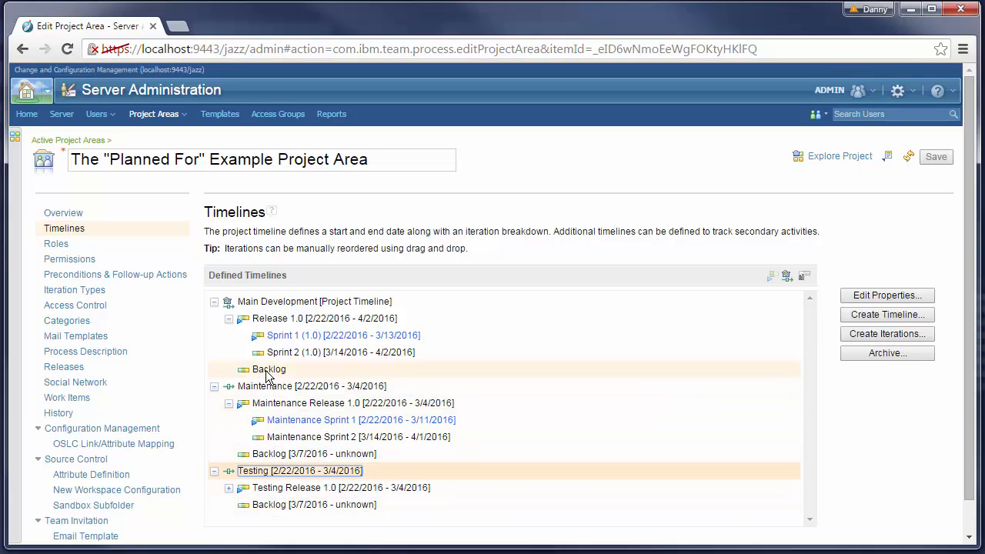
mouse_move(333, 300)
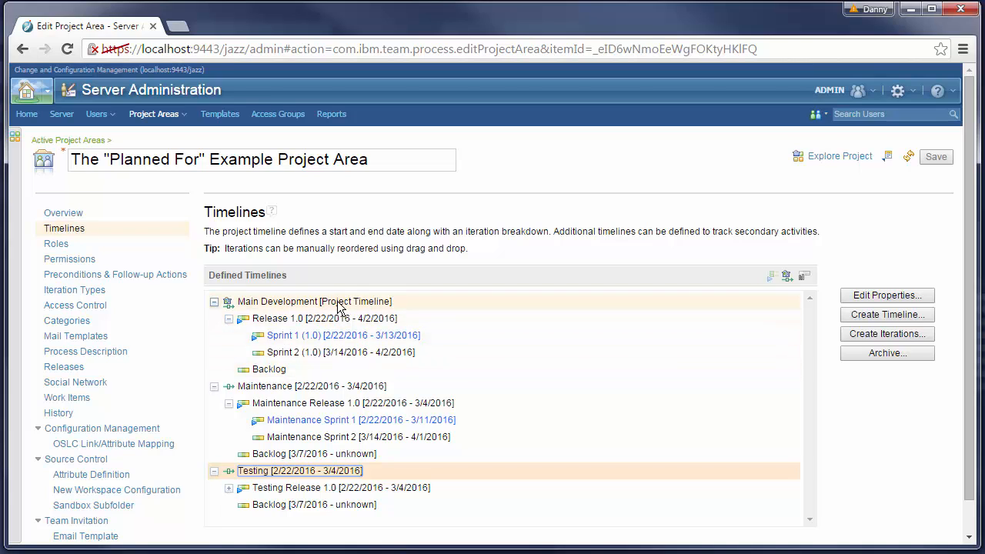
mouse_move(378, 305)
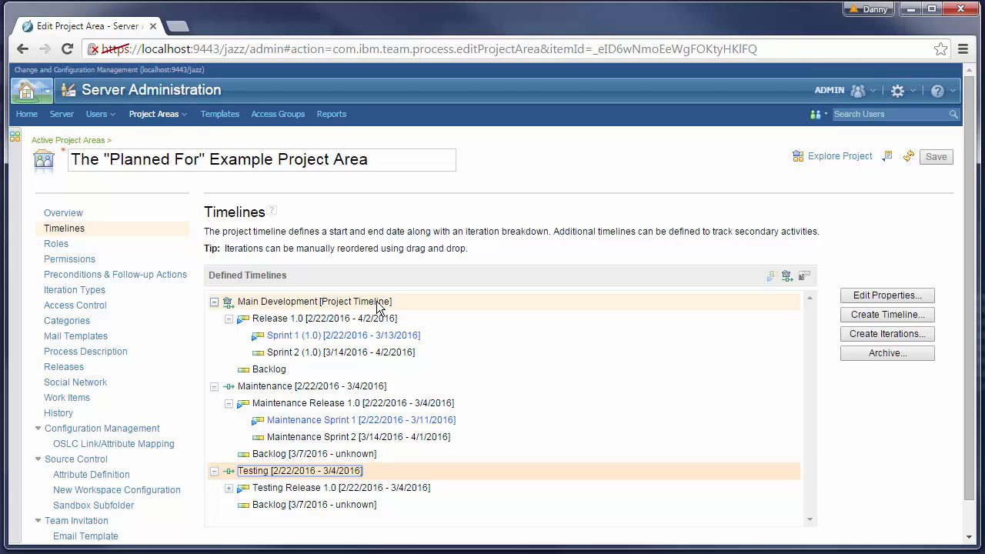
mouse_move(63, 213)
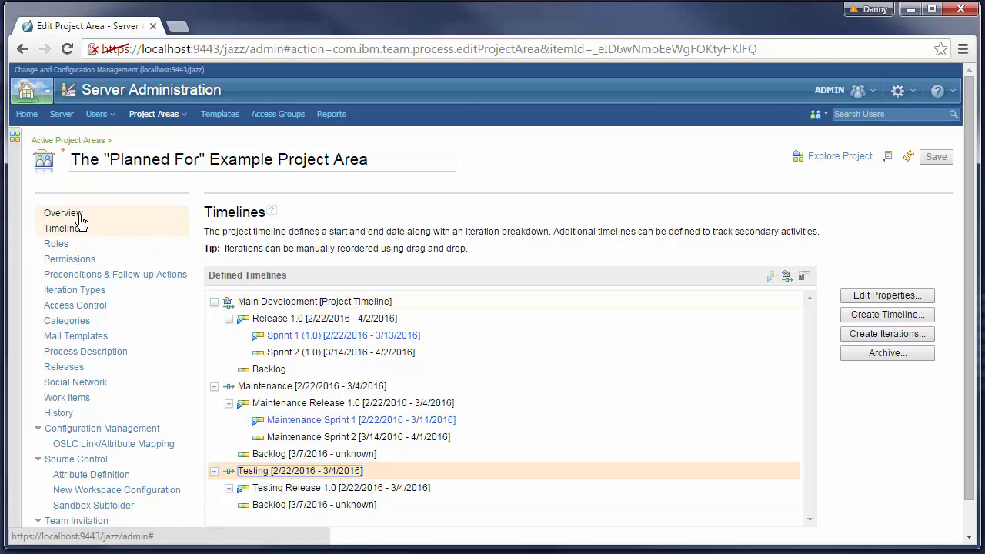
Show the project area Overview with its team area hierarchy.
click(63, 213)
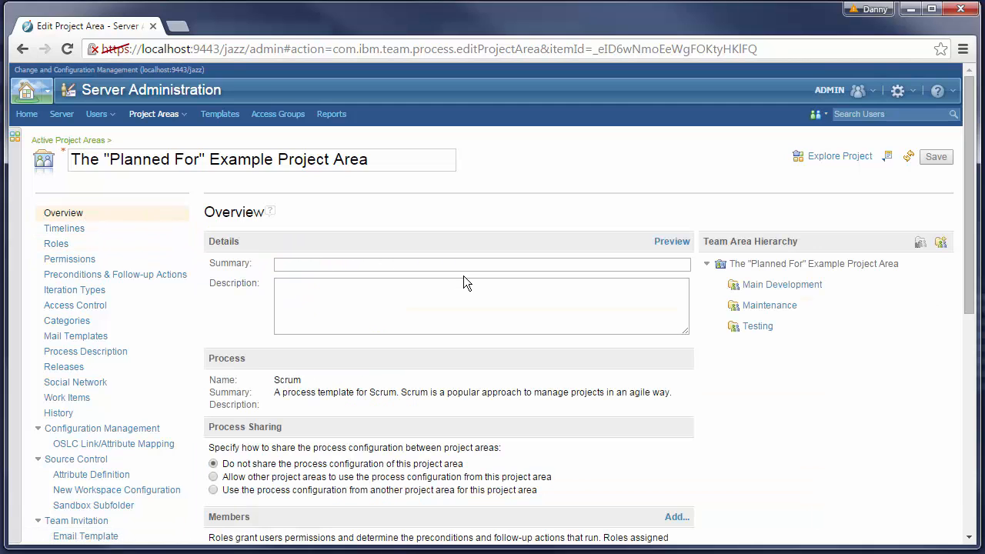
mouse_move(838, 240)
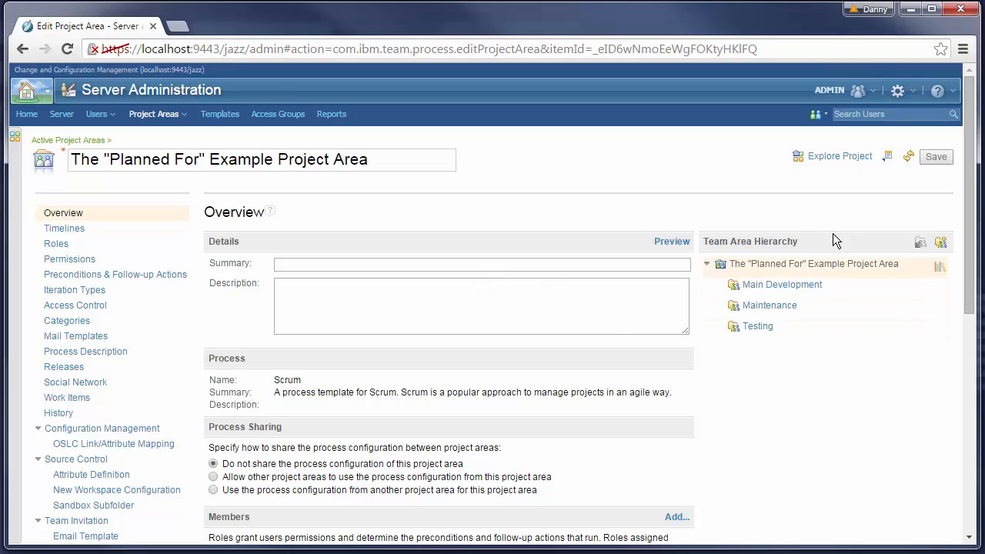
mouse_move(782, 283)
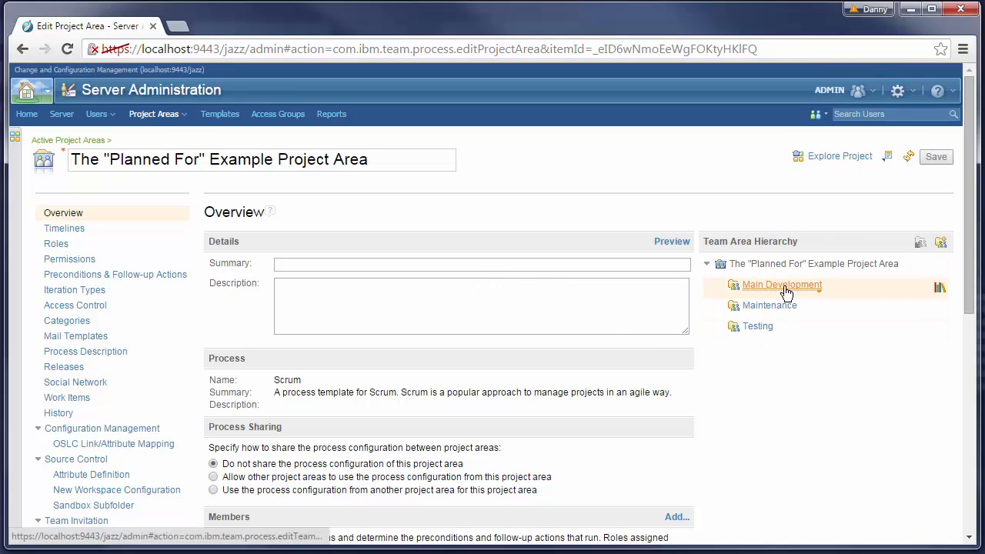
mouse_move(782, 285)
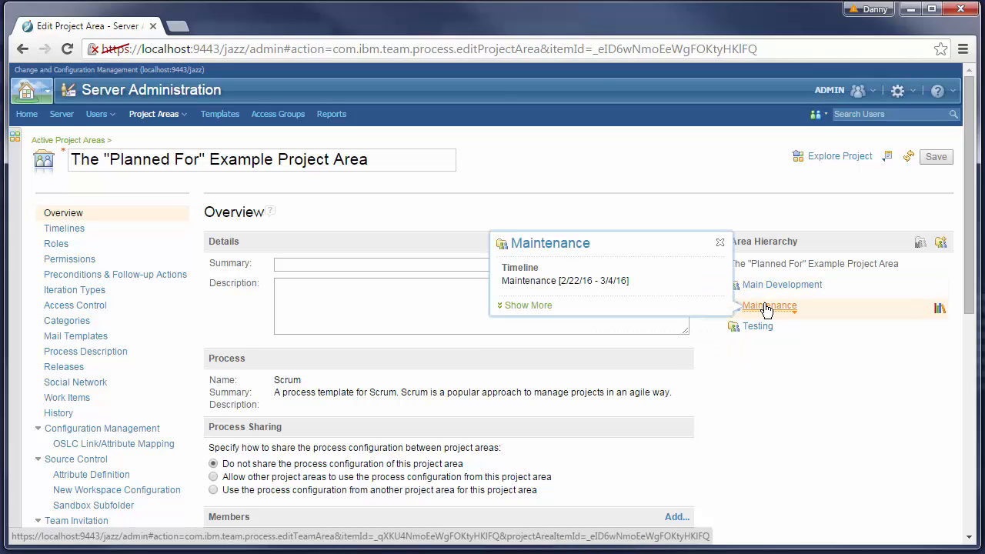
mouse_move(757, 326)
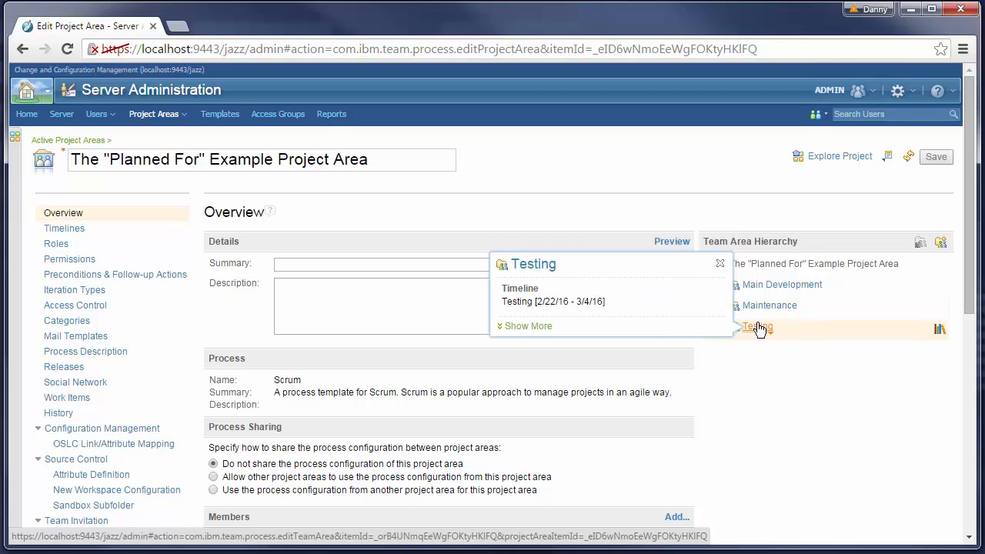
mouse_move(762, 351)
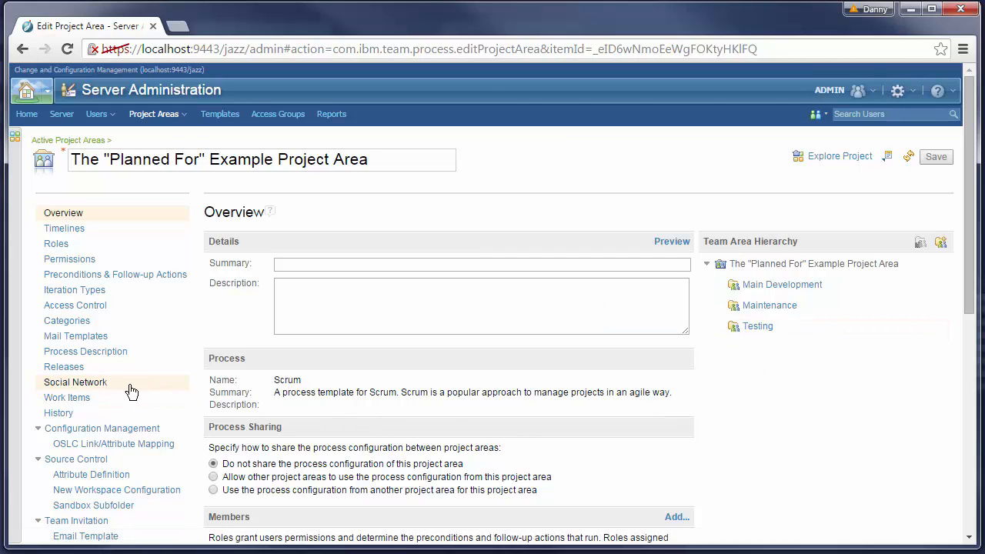
Review the Categories mapping, then leave administration for the project's work pages.
click(68, 320)
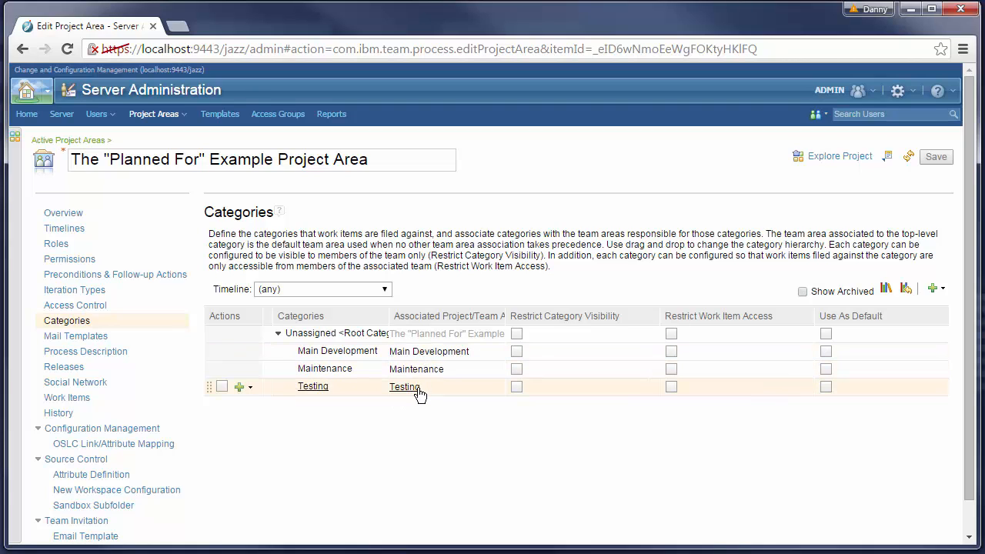
mouse_move(419, 428)
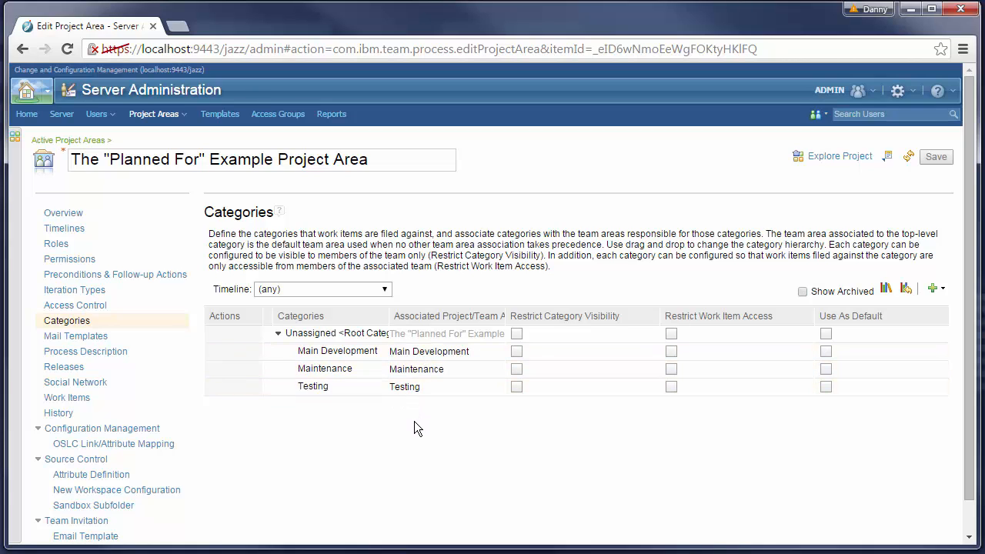
mouse_move(414, 471)
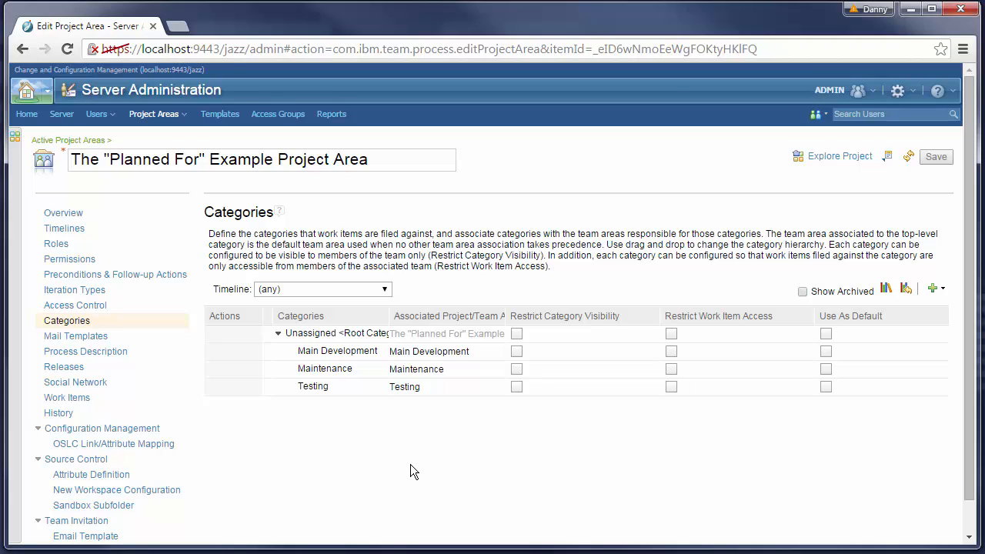
click(839, 157)
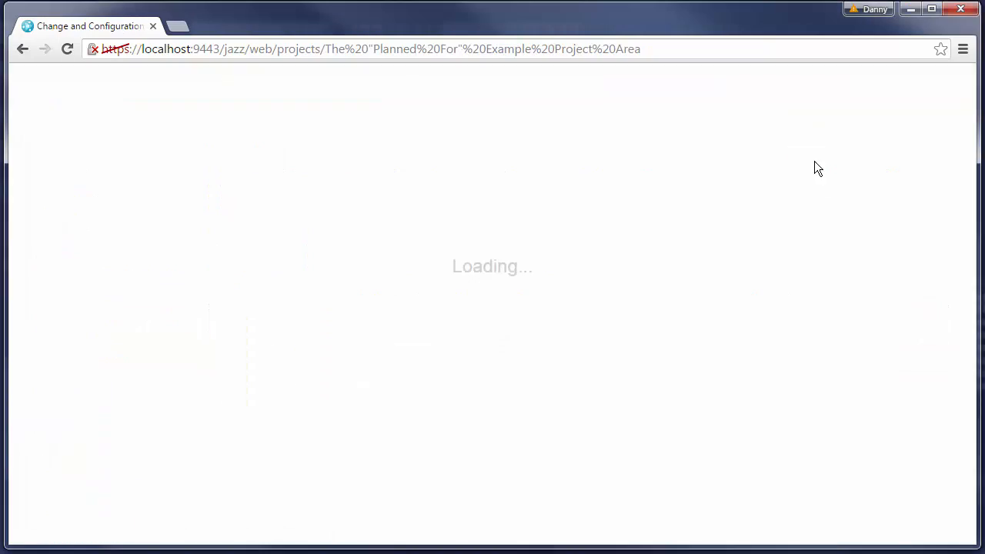
Create a new defect with summary 'Summary' and view its Planned For iterations.
click(132, 114)
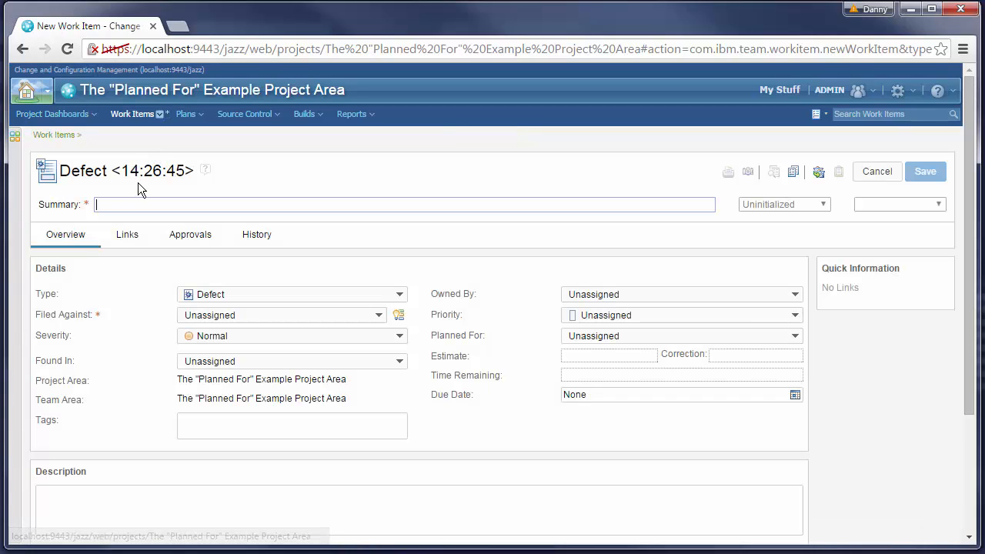
text(Summ)
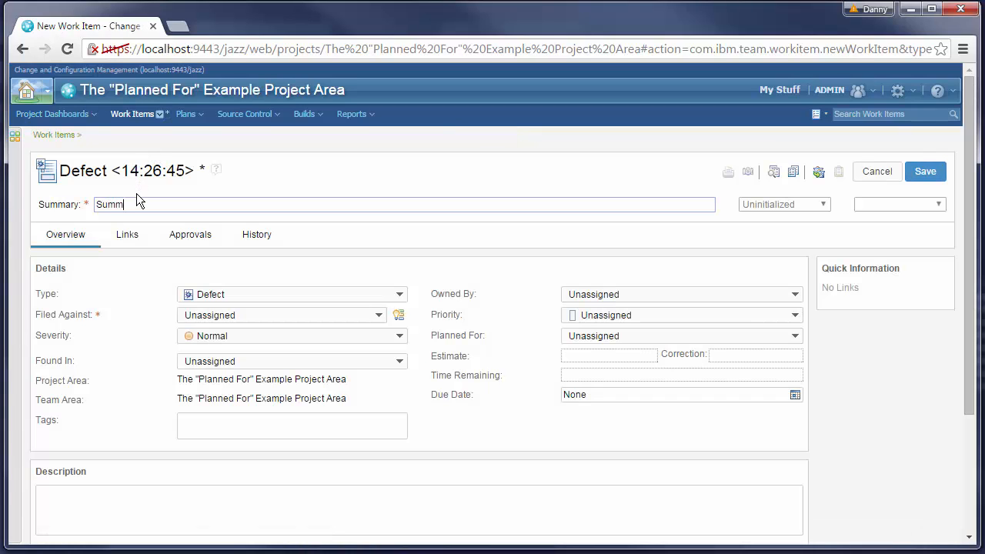
text(ary)
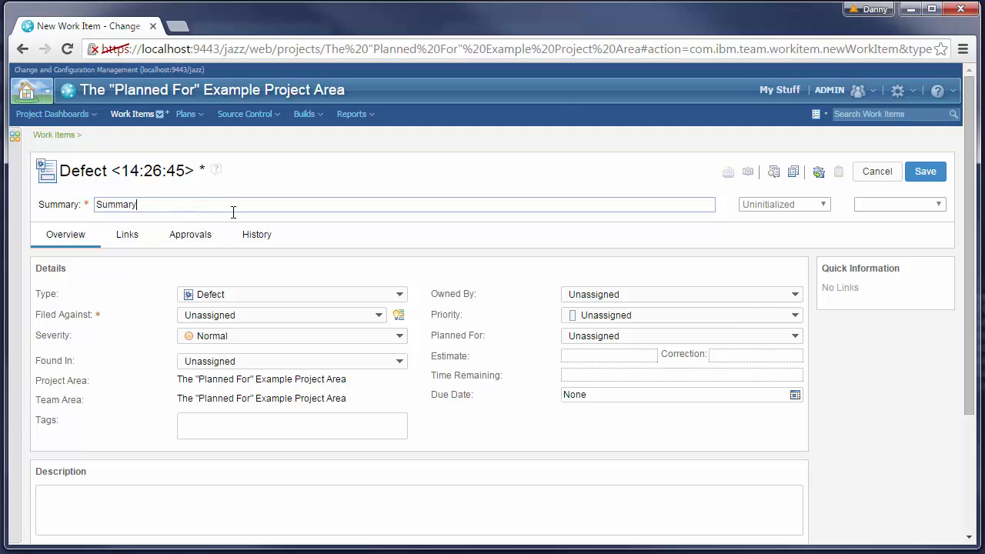
mouse_move(639, 335)
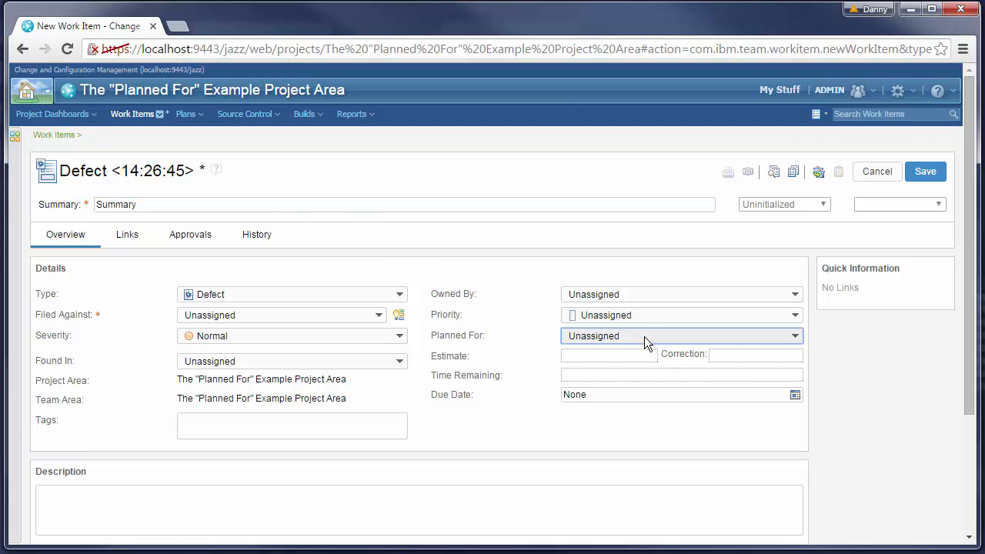
click(795, 336)
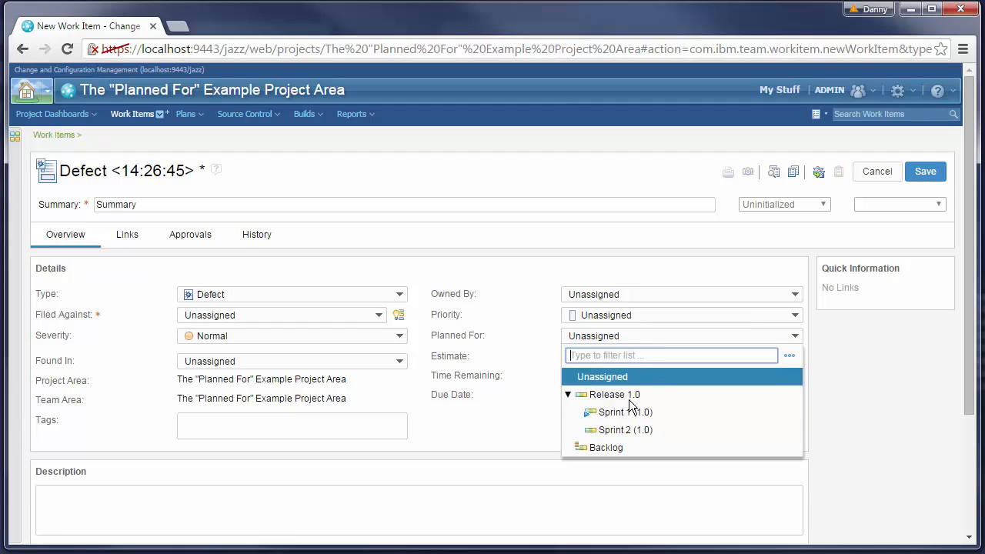
mouse_move(616, 412)
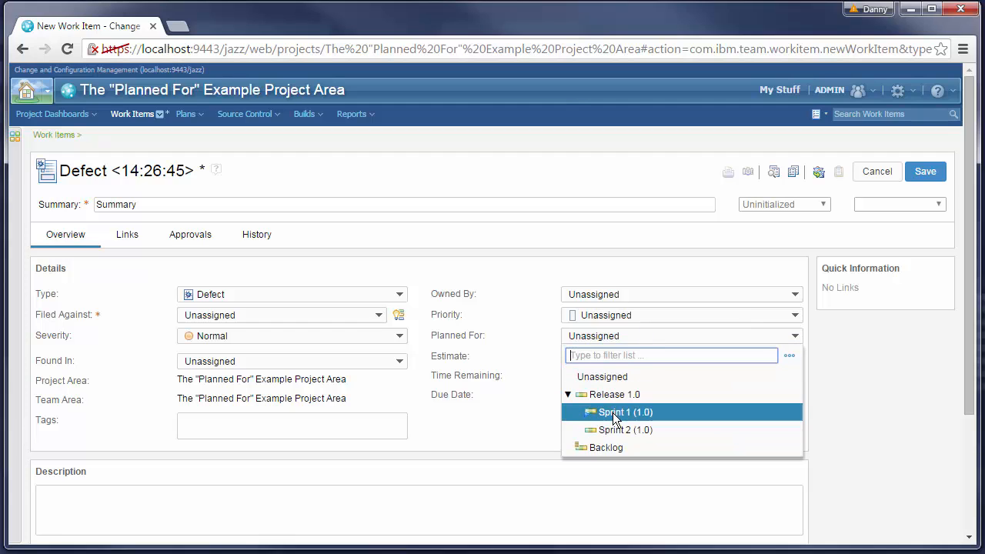
mouse_move(486, 394)
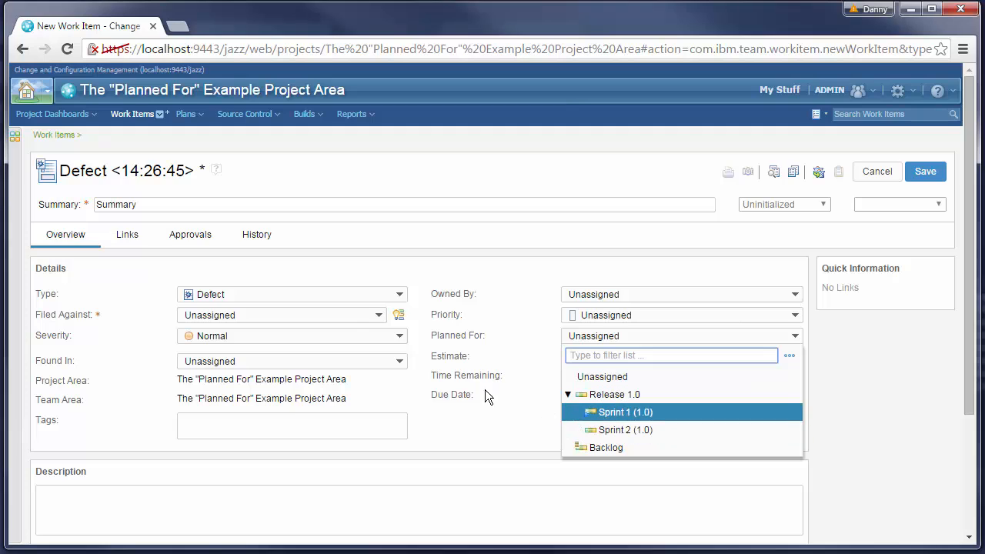
mouse_move(240, 319)
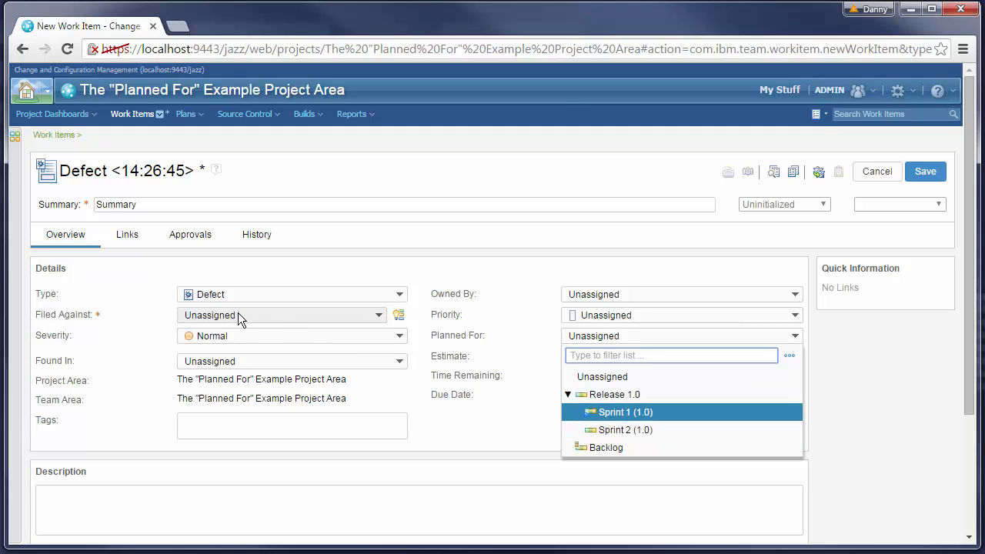
mouse_move(551, 382)
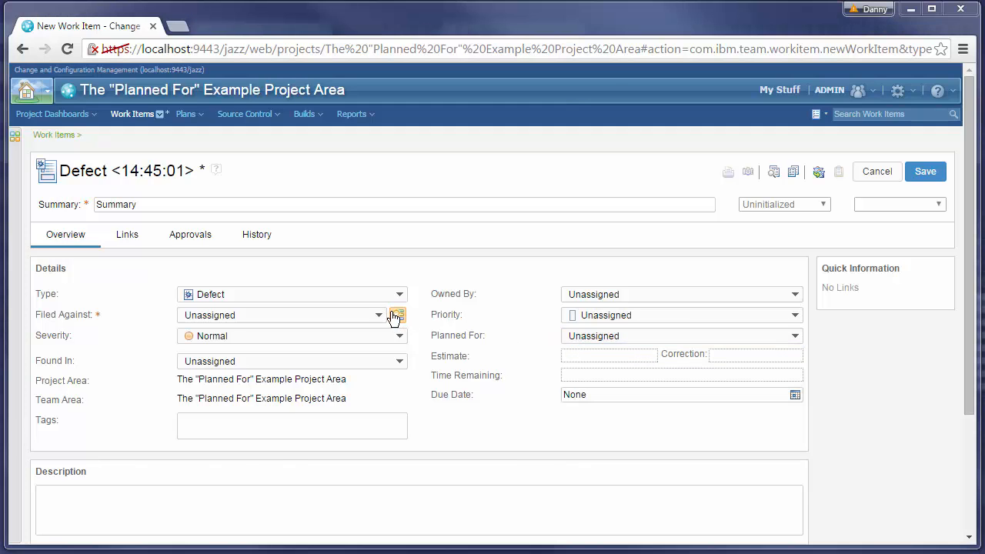
File the defect under its category and see which iterations Planned For now offers.
click(379, 314)
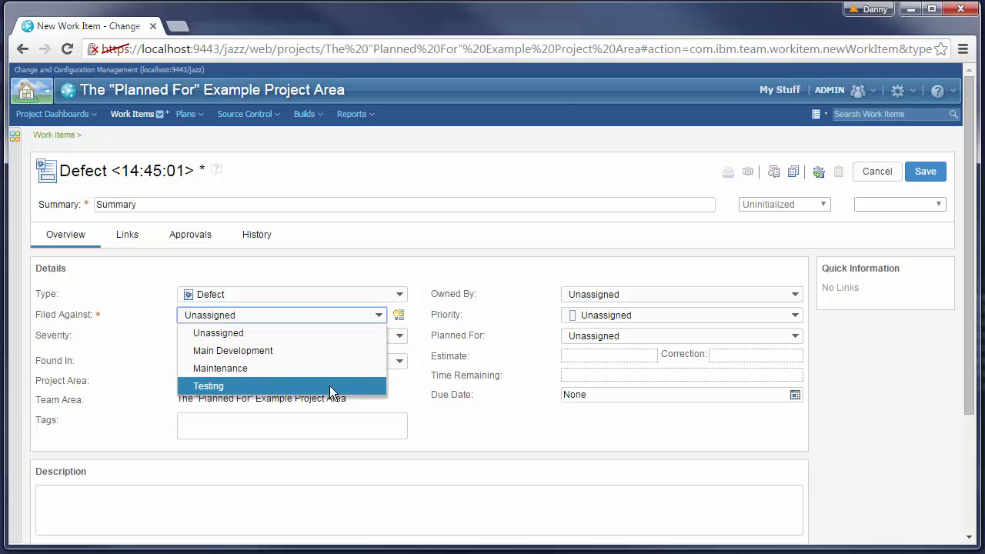
click(209, 385)
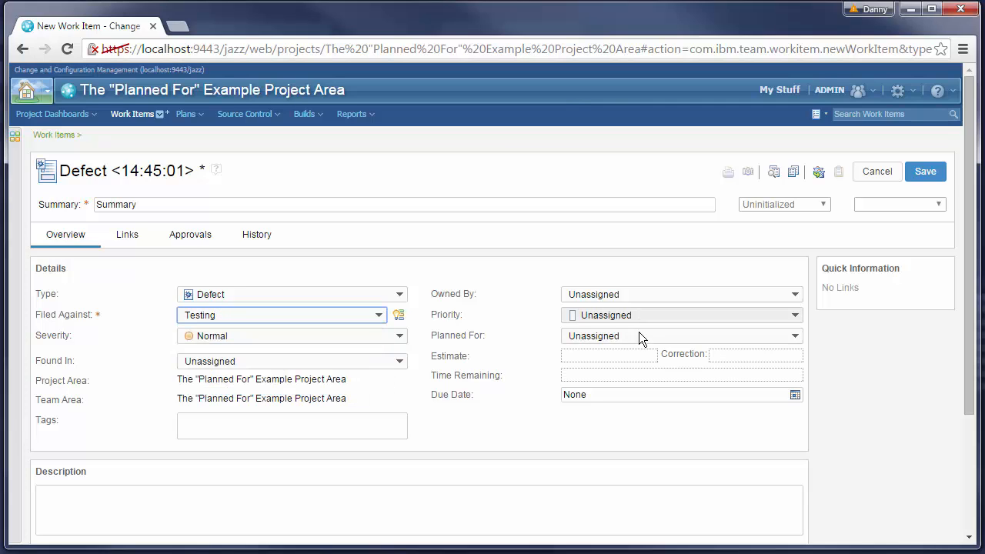
click(794, 335)
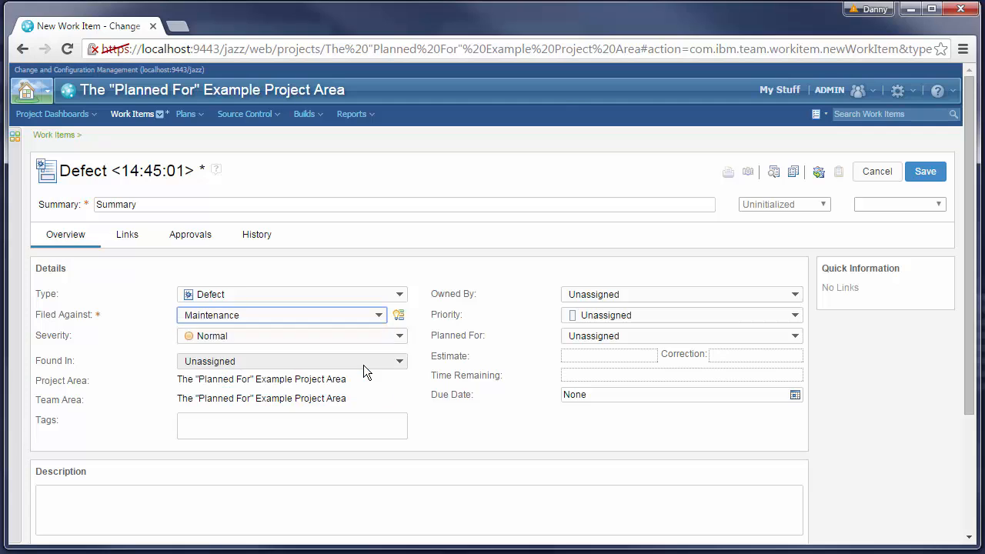
click(794, 335)
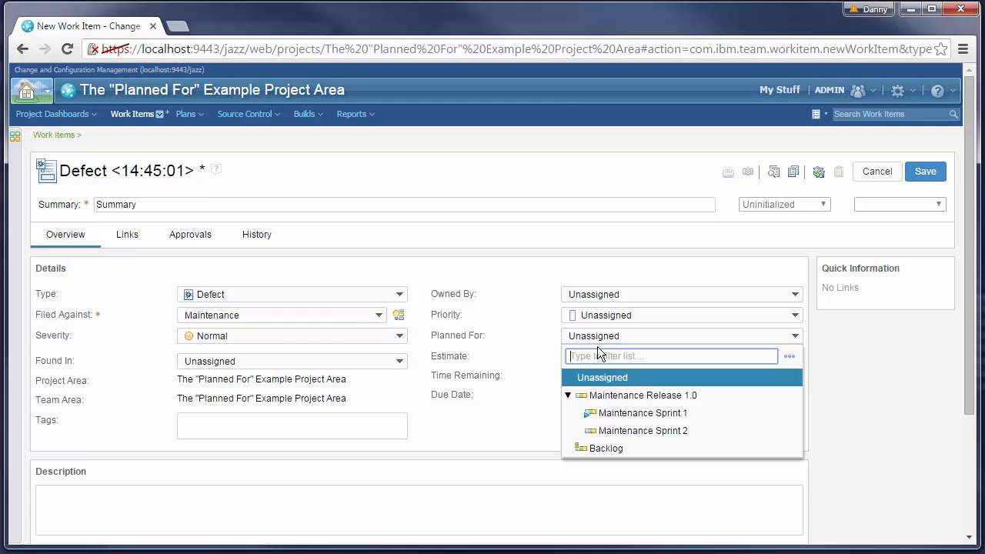
mouse_move(643, 431)
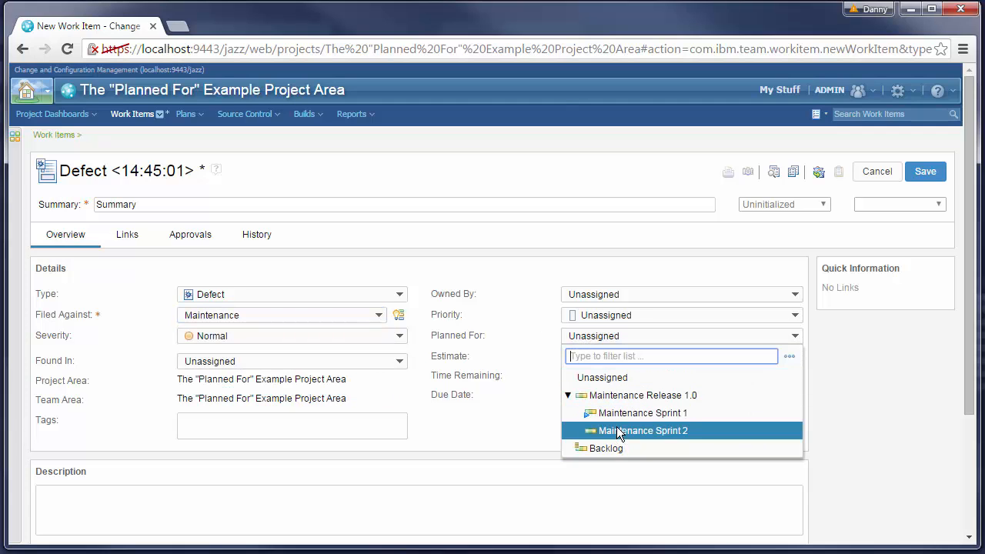
mouse_move(659, 413)
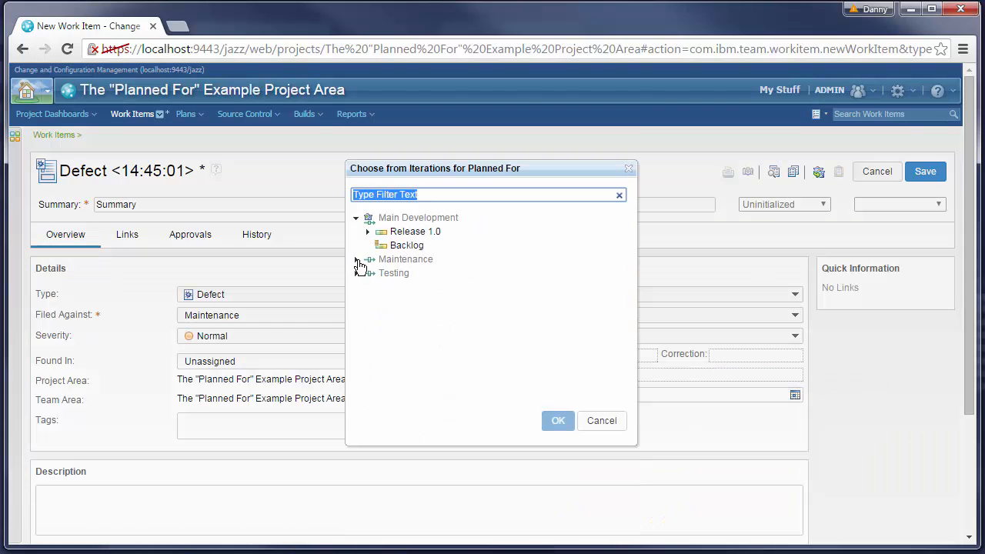
From More..., expand the timelines and plan the defect for the Testing Backlog.
click(366, 259)
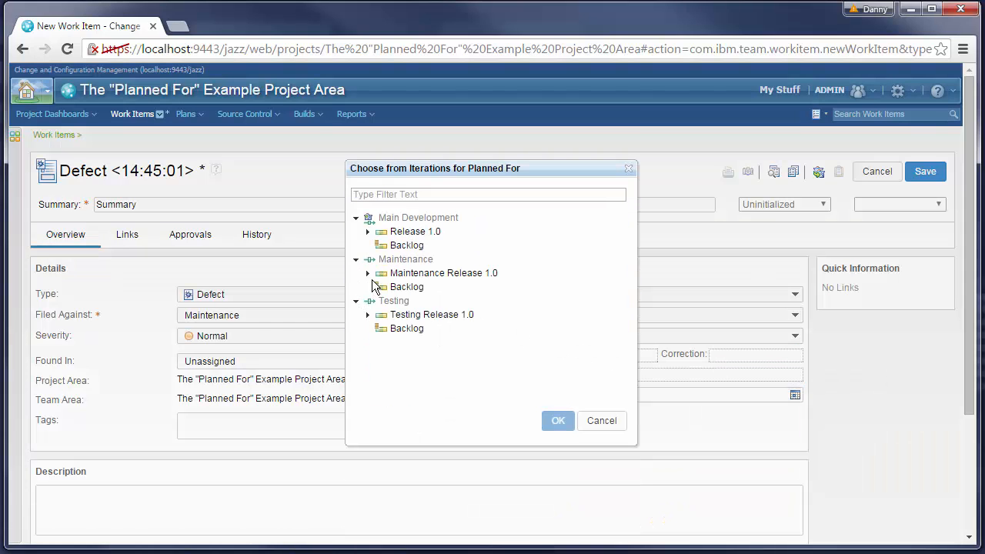
click(367, 272)
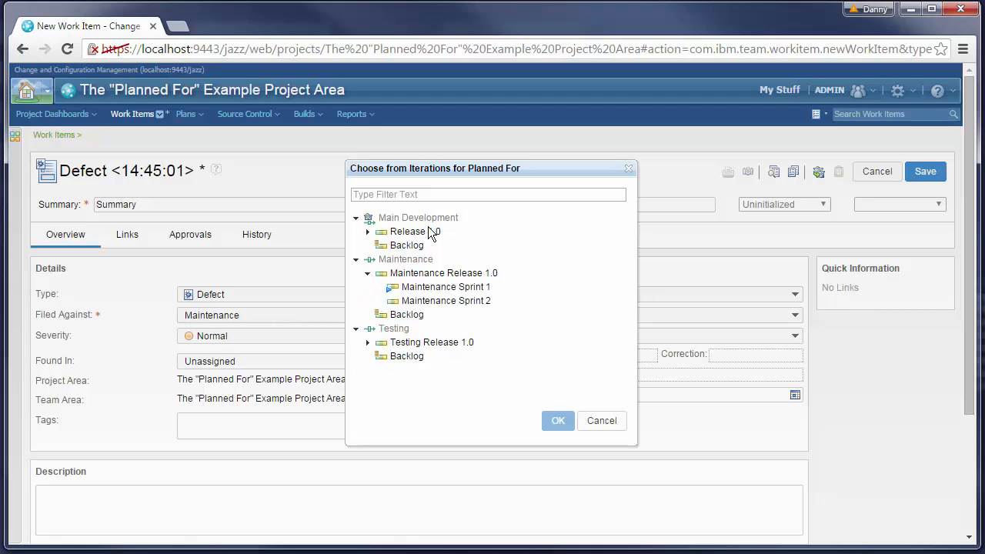
mouse_move(408, 361)
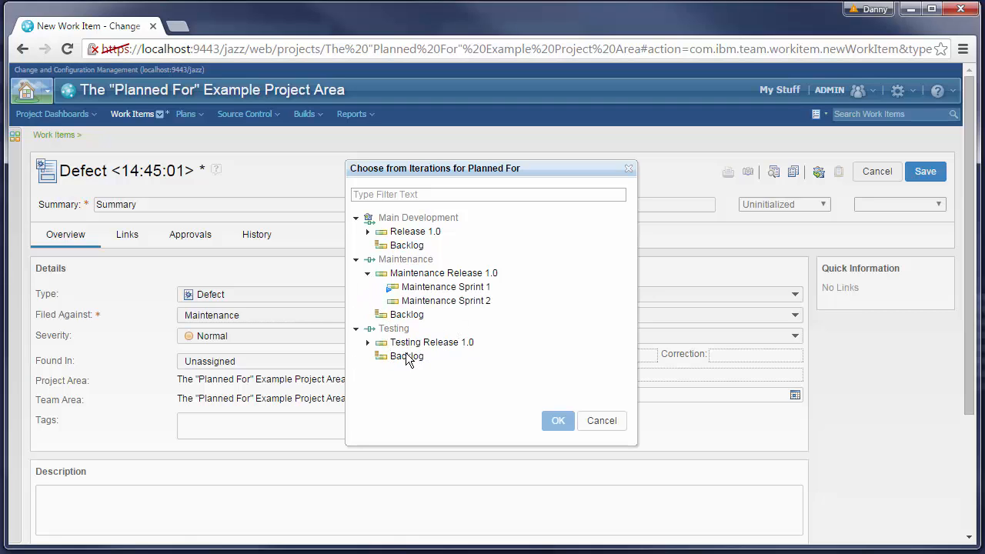
click(406, 356)
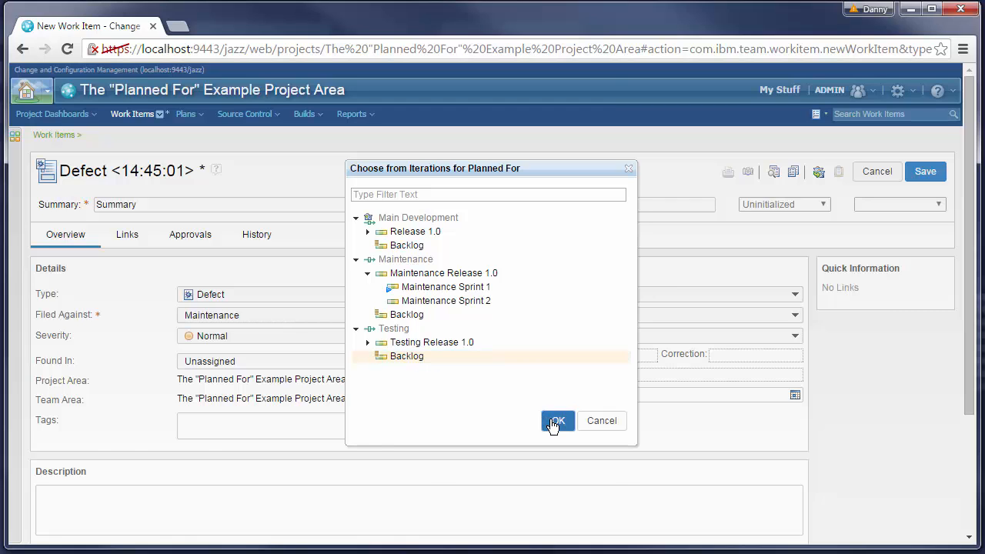
click(557, 422)
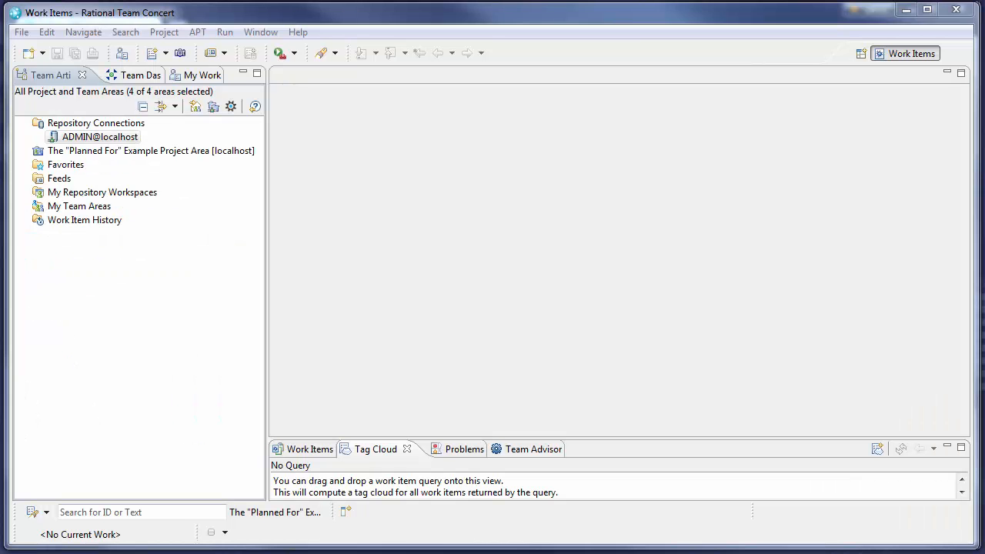
click(142, 511)
text(1)
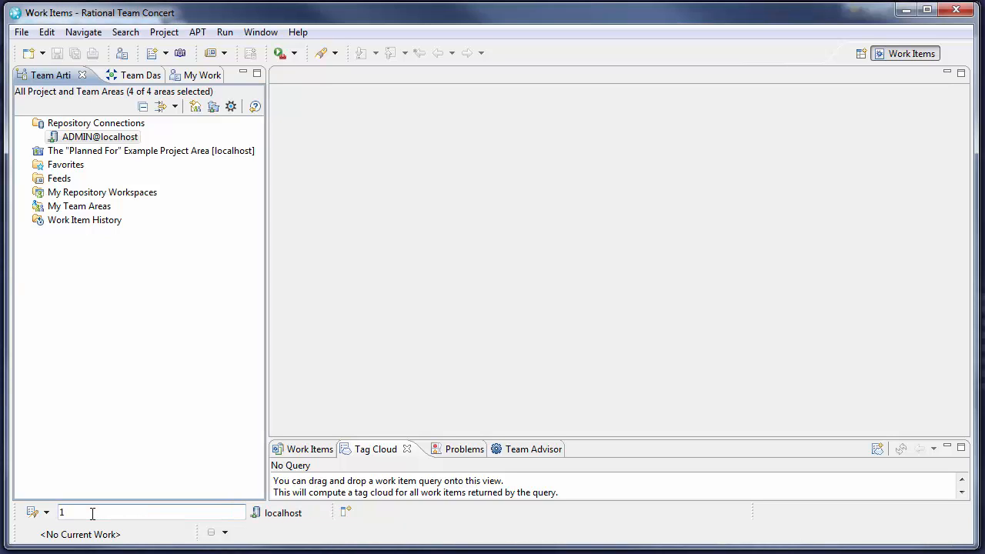
text(85)
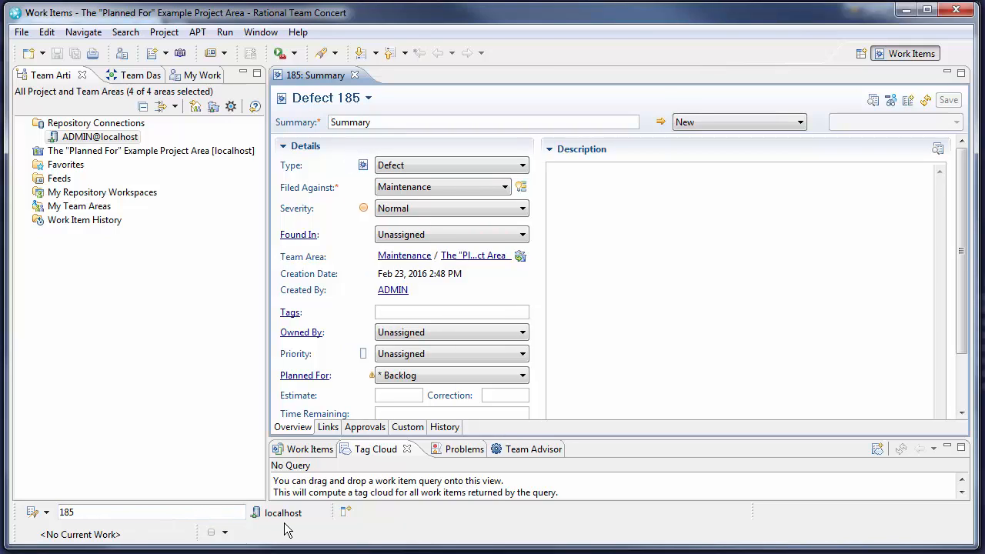
mouse_move(373, 376)
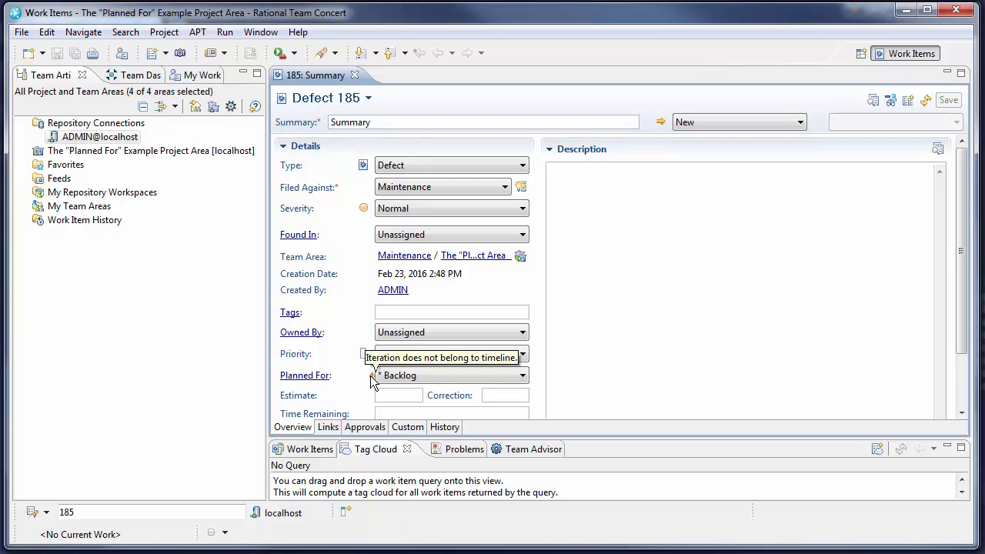
click(522, 376)
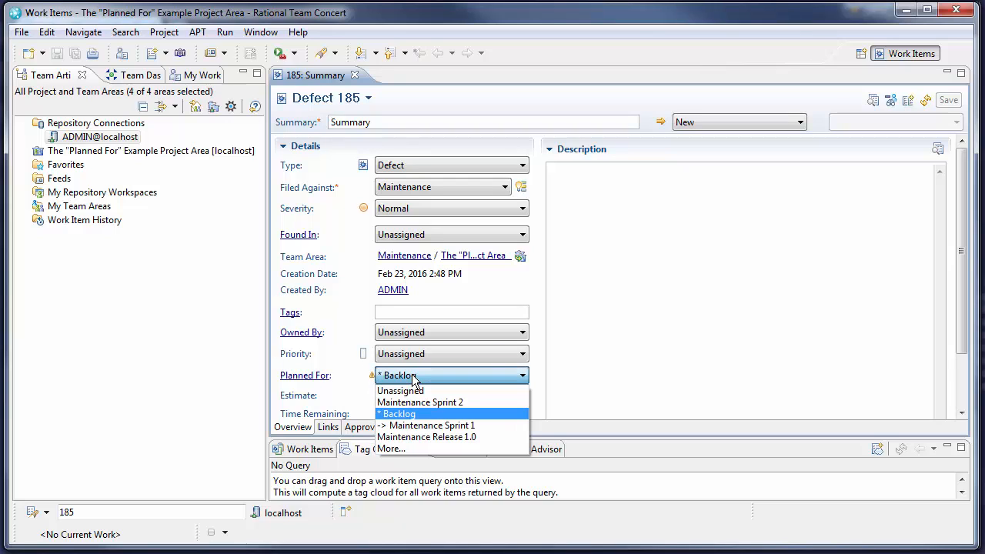
mouse_move(415, 449)
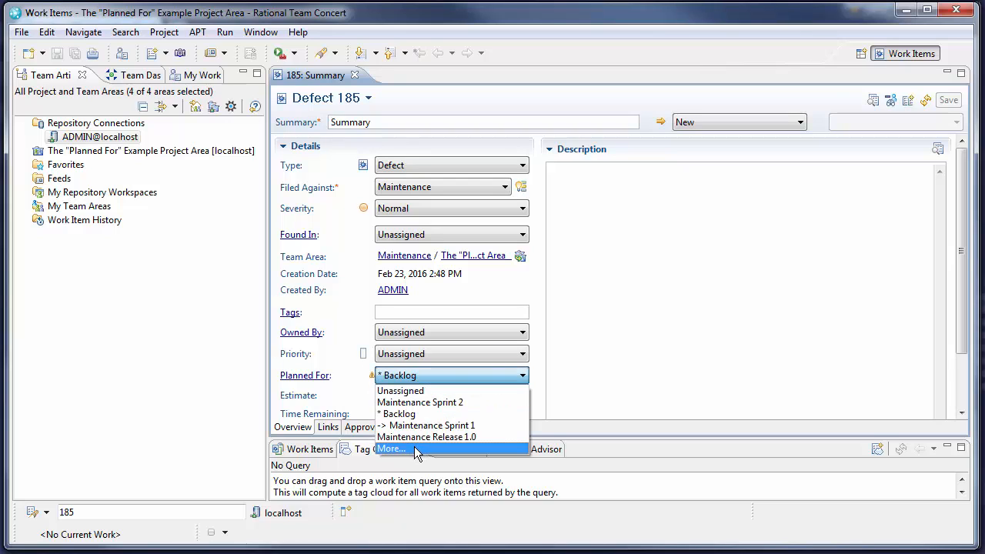
mouse_move(443, 414)
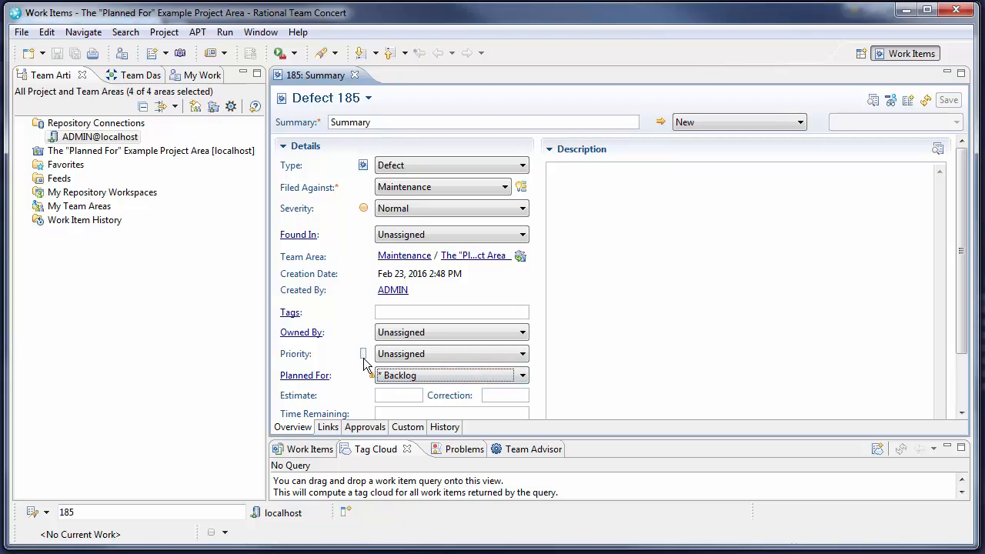
mouse_move(373, 375)
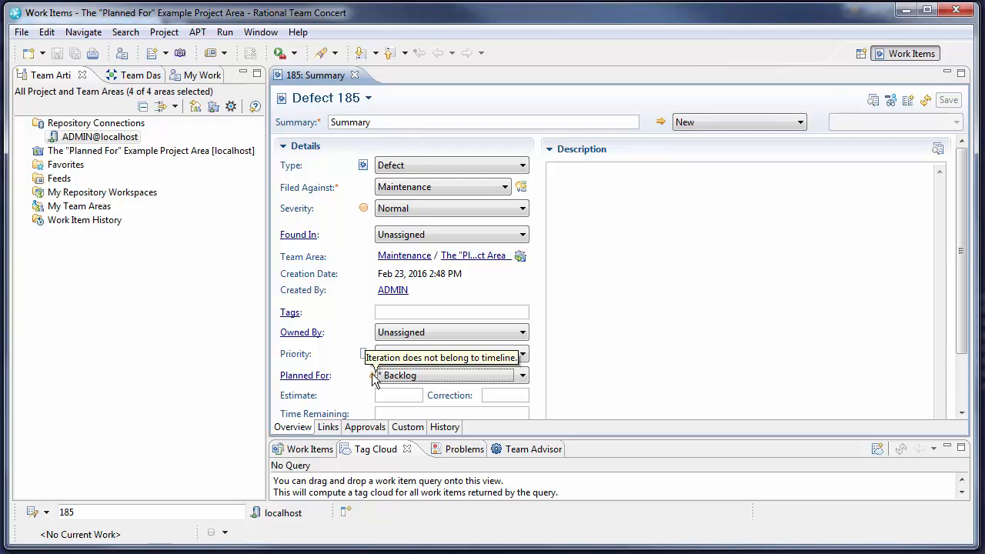
mouse_move(375, 388)
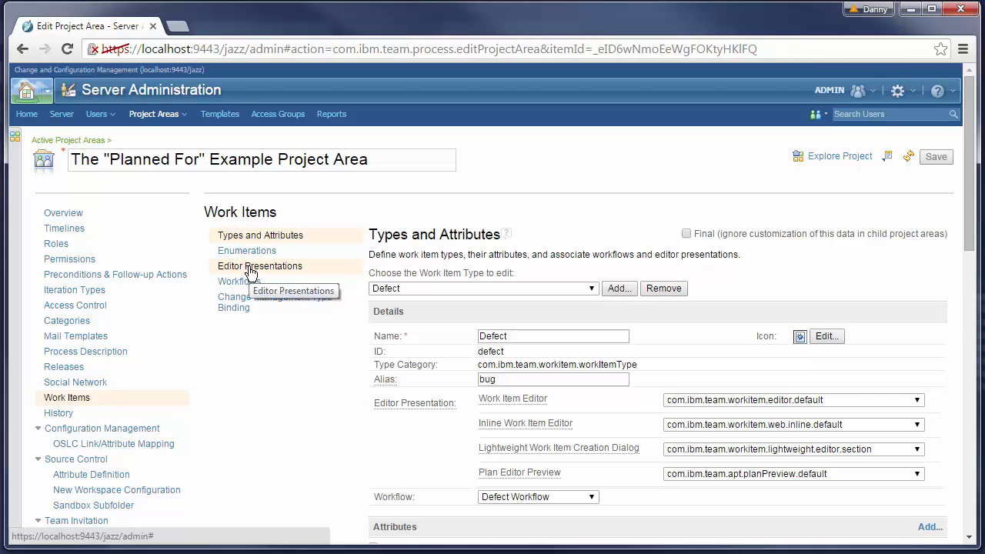
Show the Editor Presentations for the default work item editor.
click(259, 264)
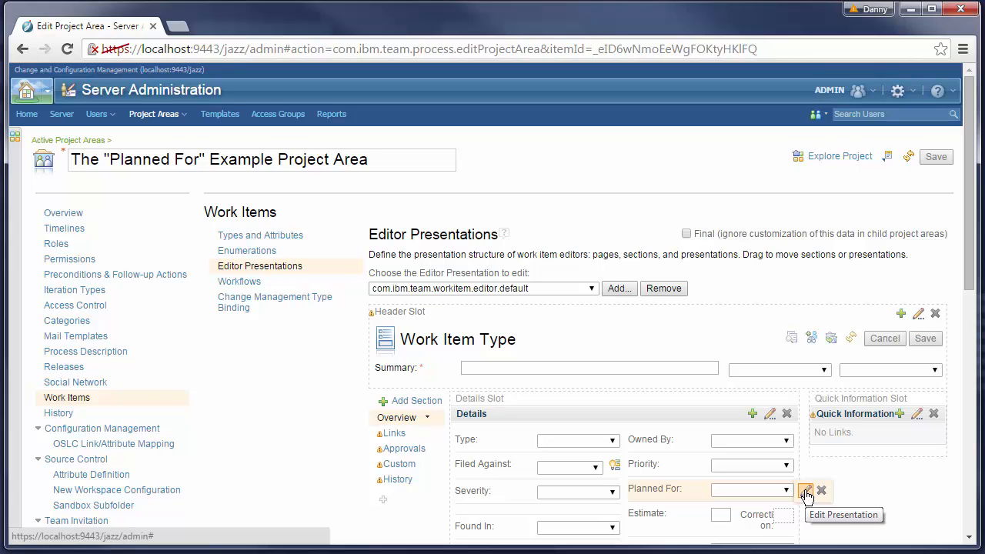
Add a warningMessage property 'My warning message' to the Planned For presentation.
click(807, 491)
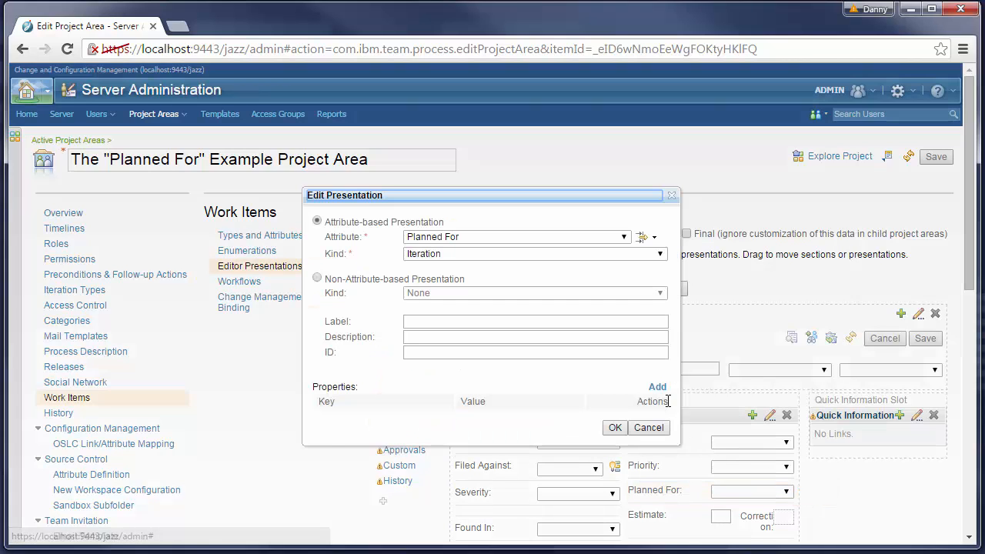
click(657, 386)
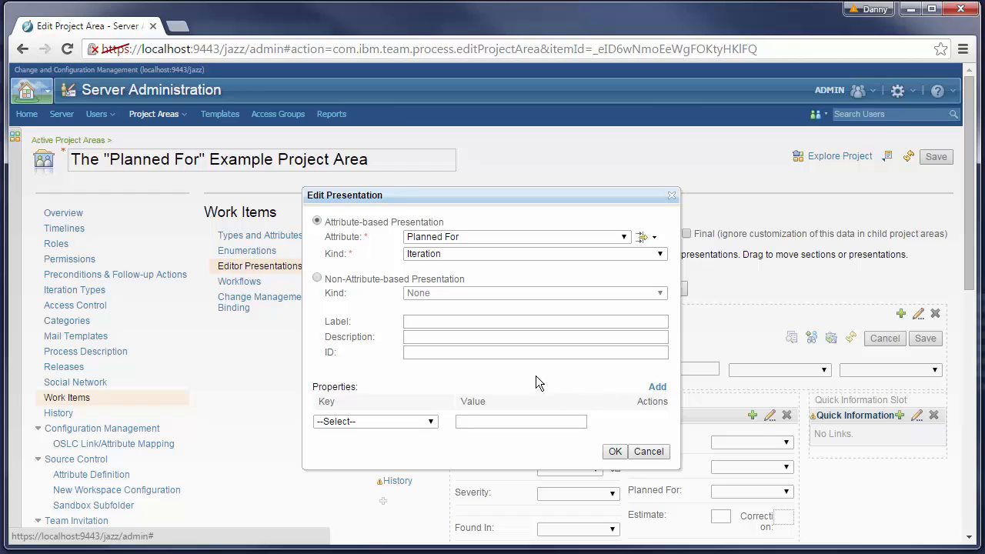
click(376, 422)
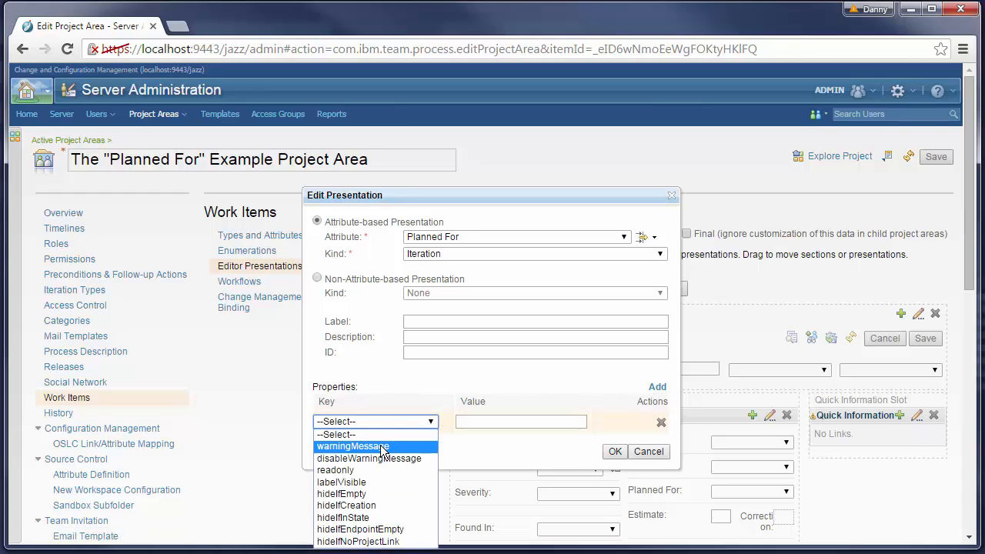
click(353, 447)
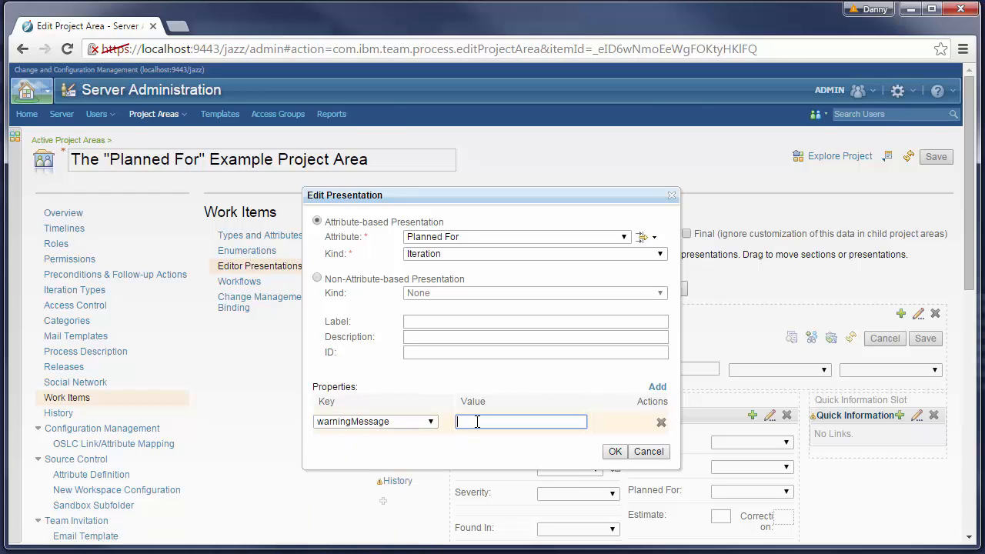
text(My warning message)
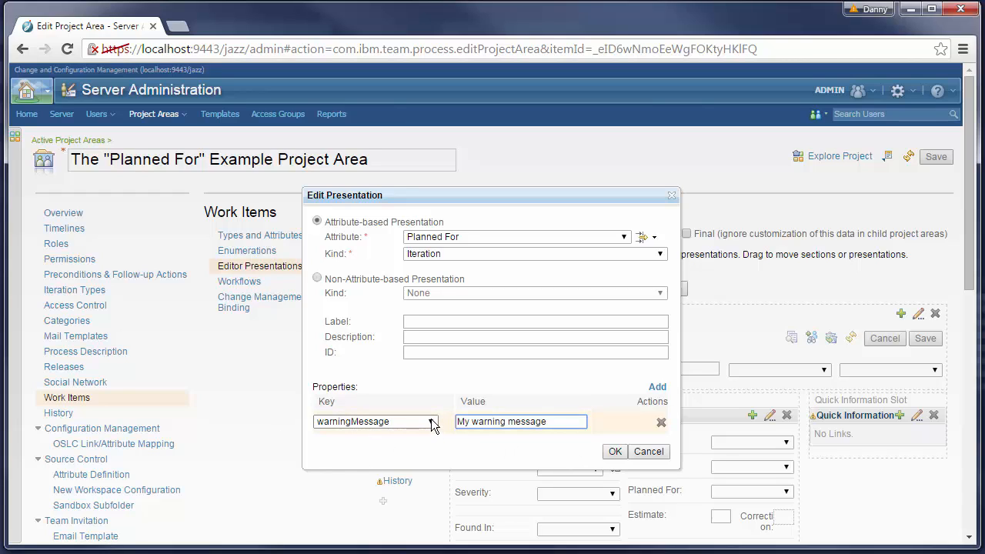
Change the property to disableWarningMessage = true, confirm it and save the project area.
click(431, 422)
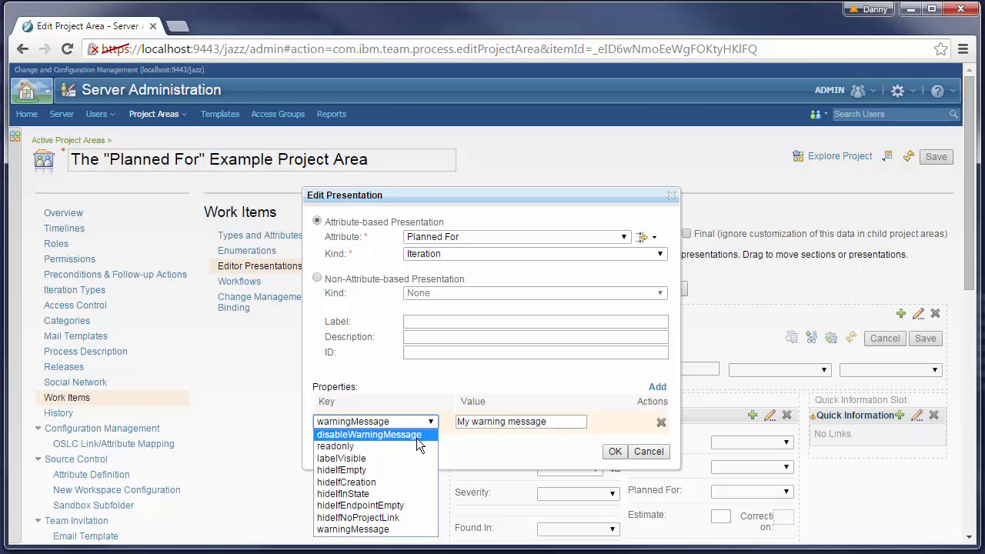
click(369, 434)
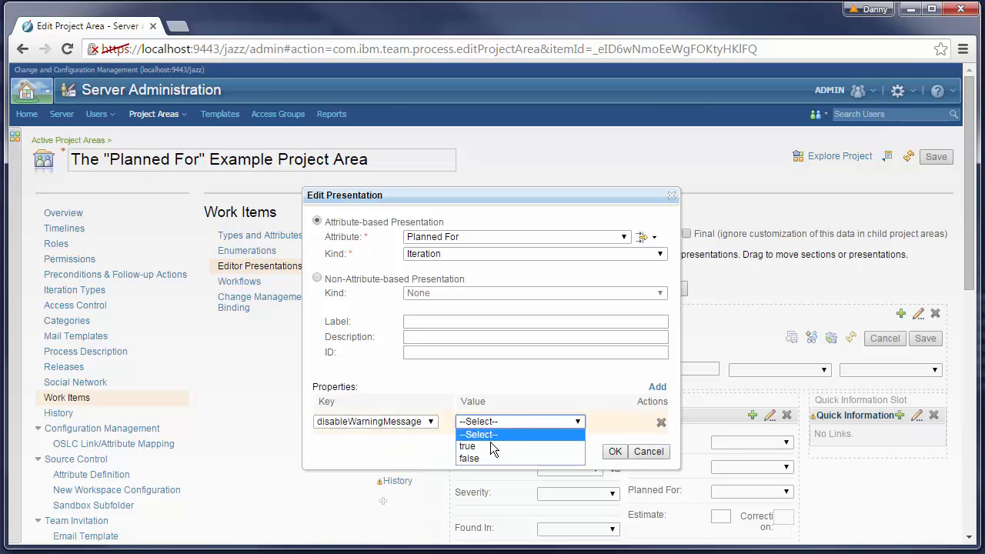
click(468, 447)
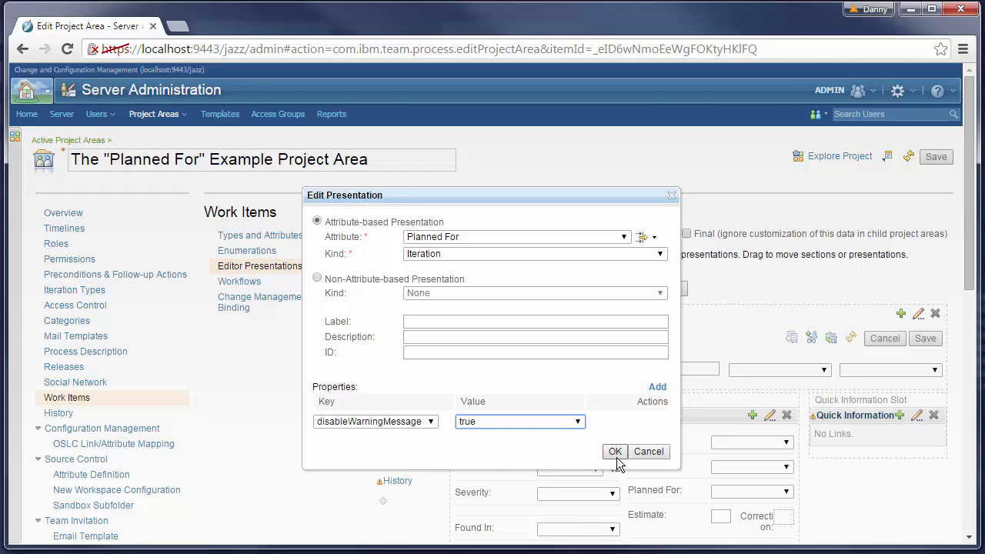
click(616, 453)
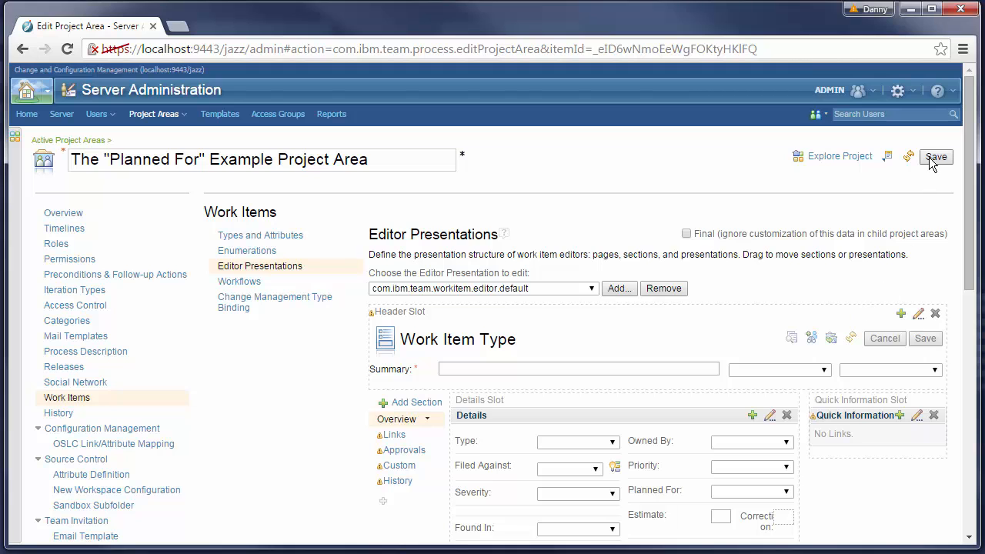
click(936, 157)
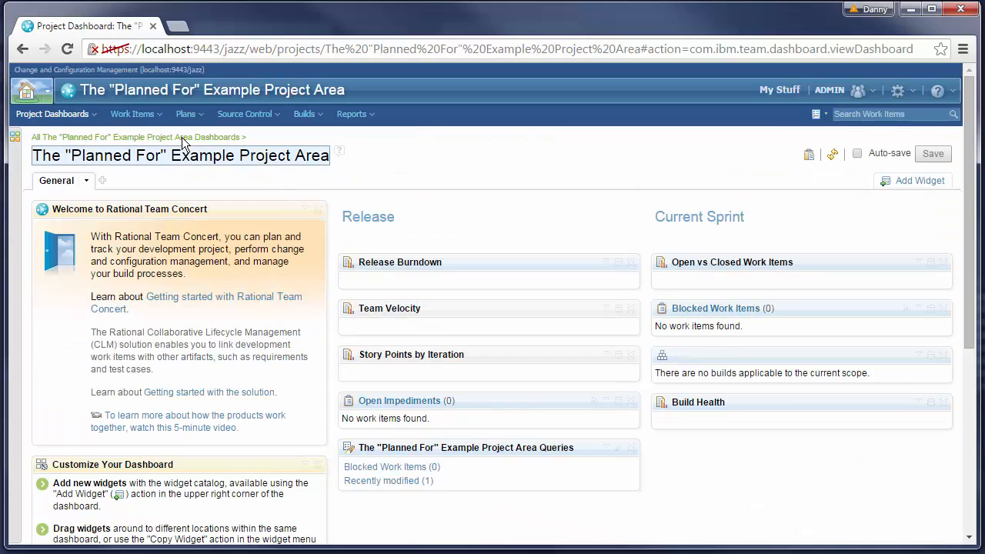
Reopen Defect 185 from recent items and browse Planned For iterations via More....
click(132, 114)
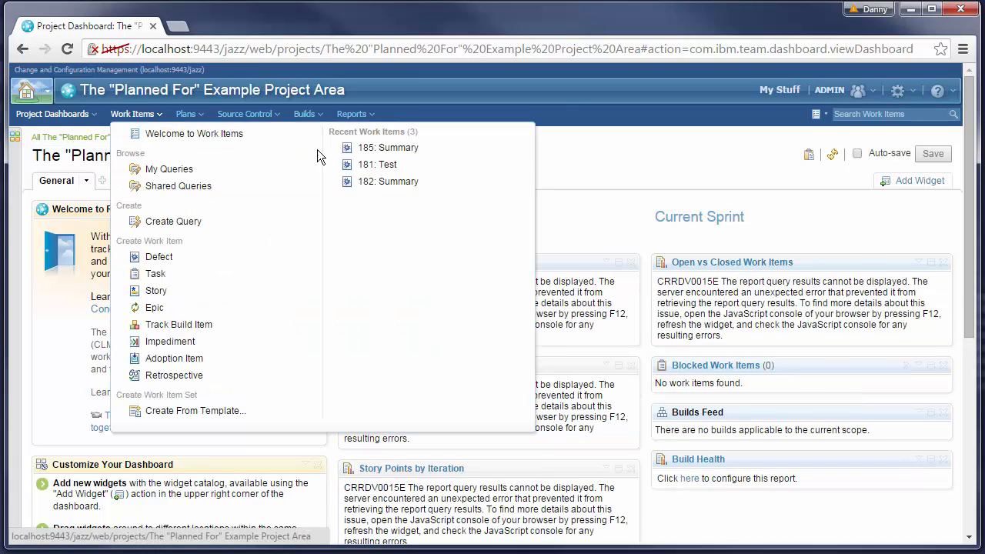
click(388, 148)
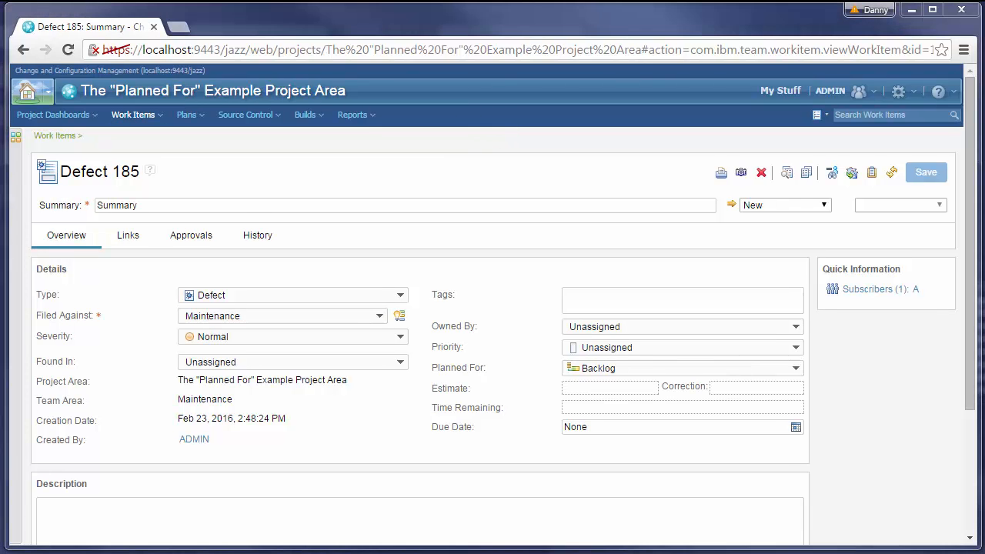
mouse_move(601, 382)
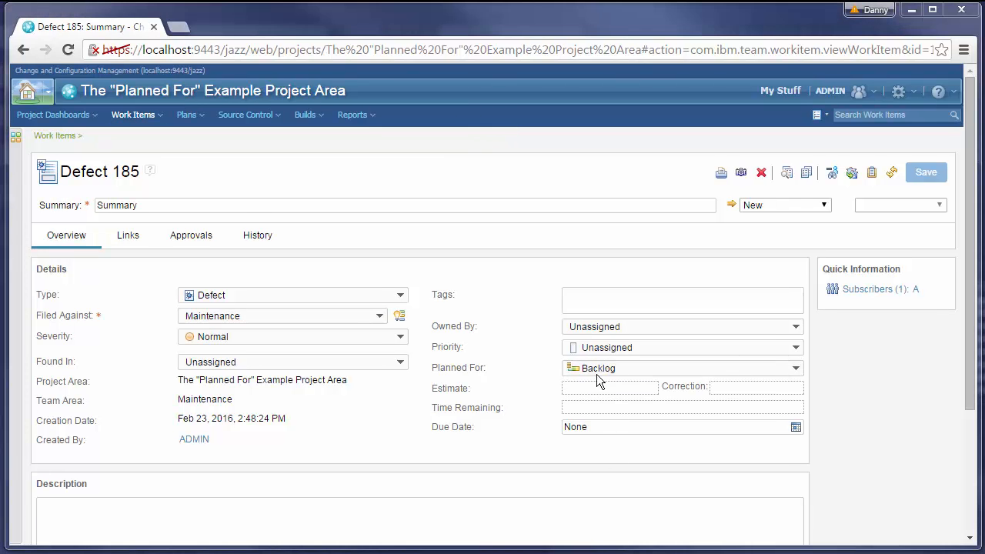
click(796, 368)
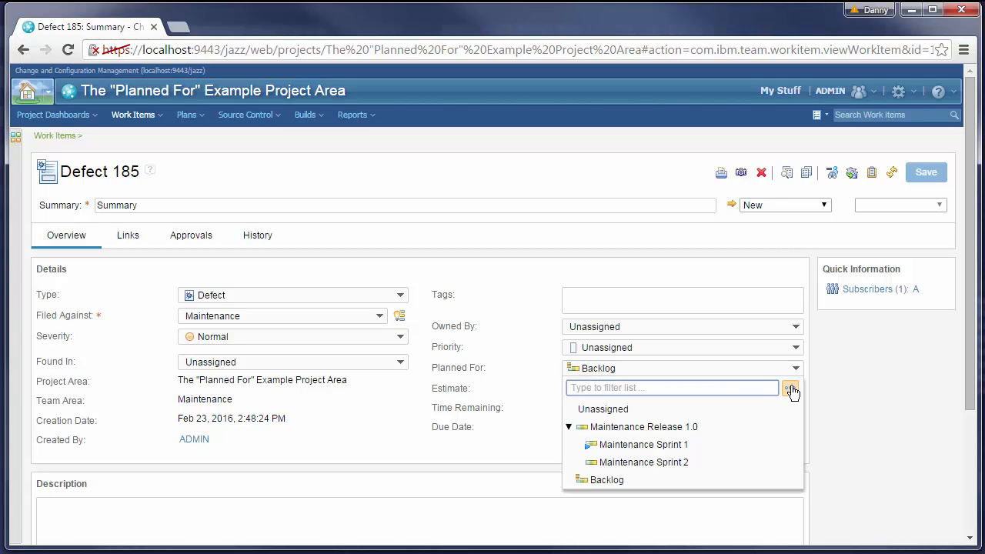
click(791, 388)
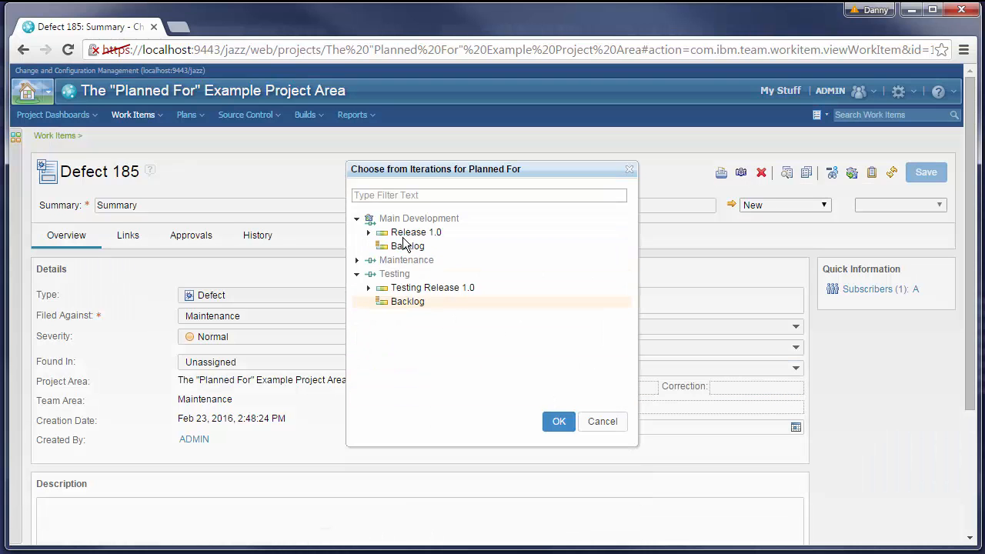
Plan the defect for Maintenance Sprint 1 with no timeline warning shown.
click(559, 421)
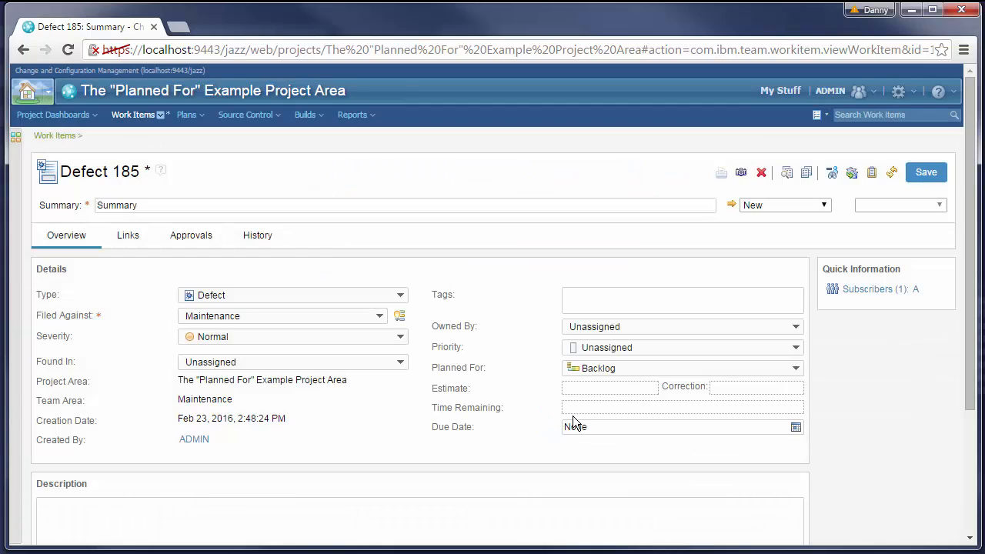
click(796, 368)
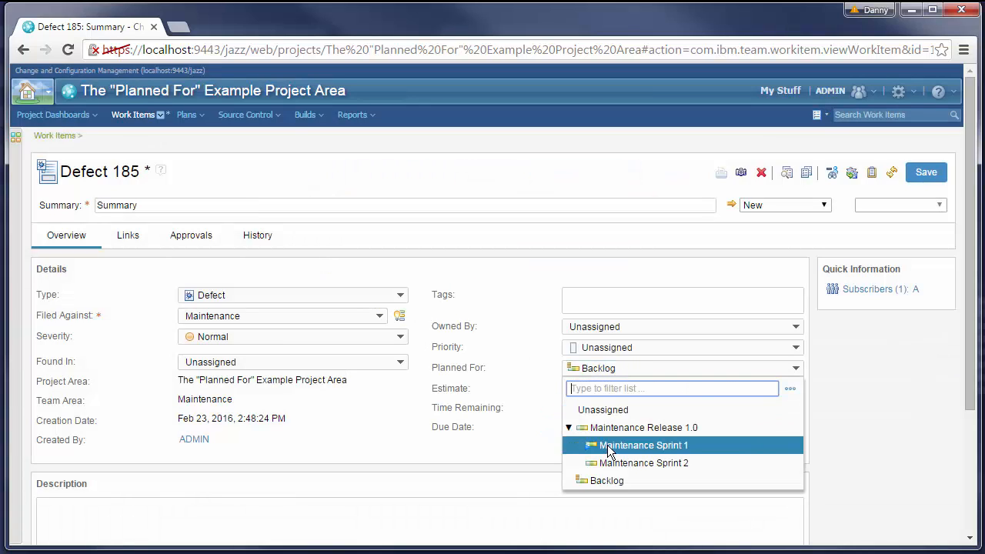
click(643, 445)
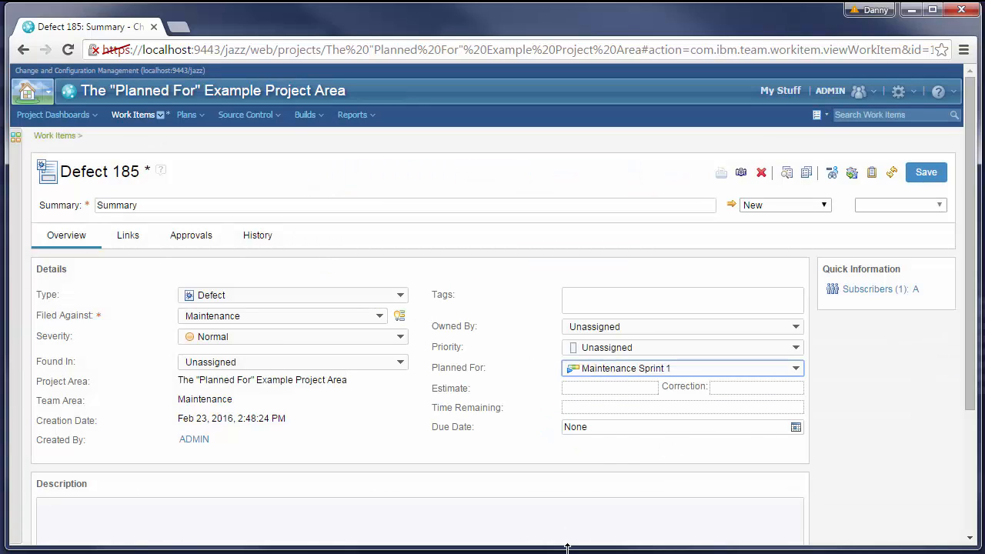